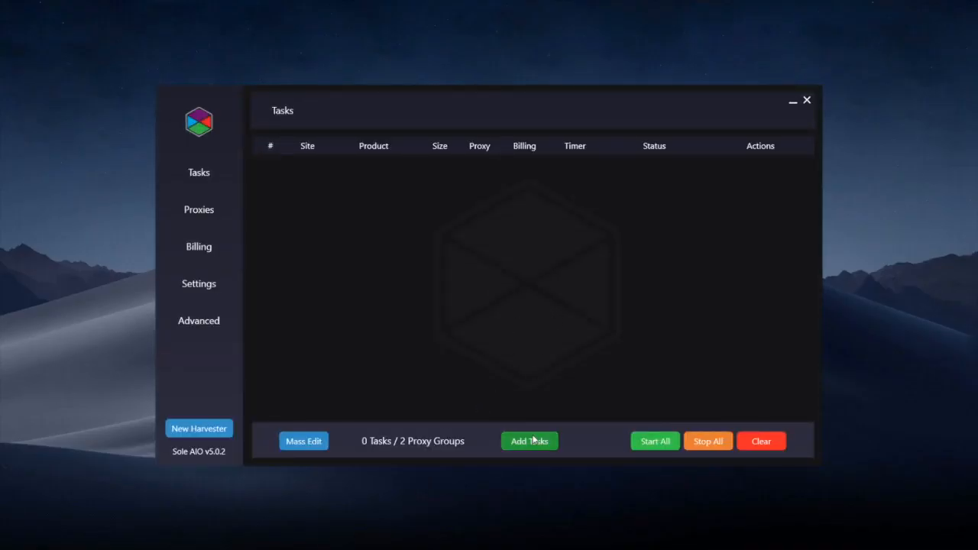
# Start a new task and cycle the site banner past Shopify and Foot Locker to Supreme.
pyautogui.click(529, 441)
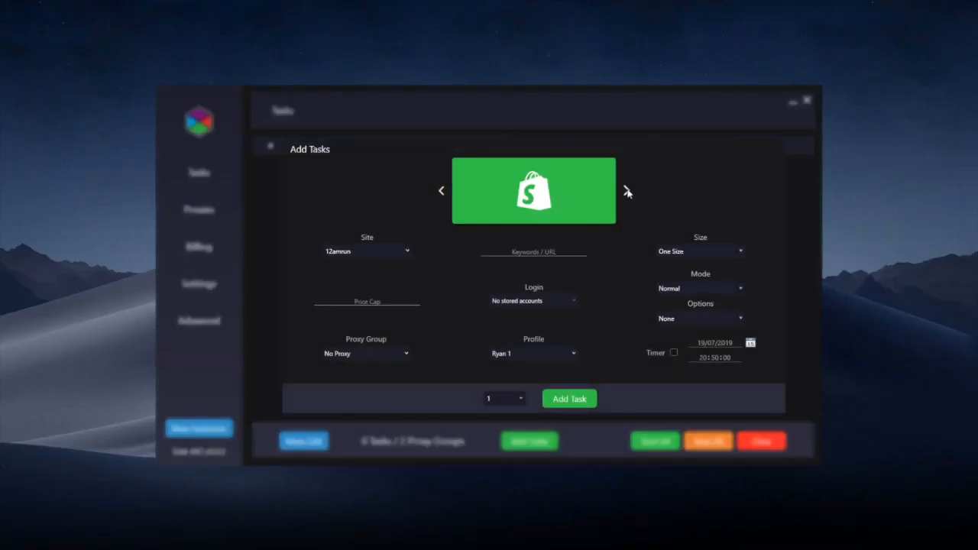
pyautogui.click(627, 191)
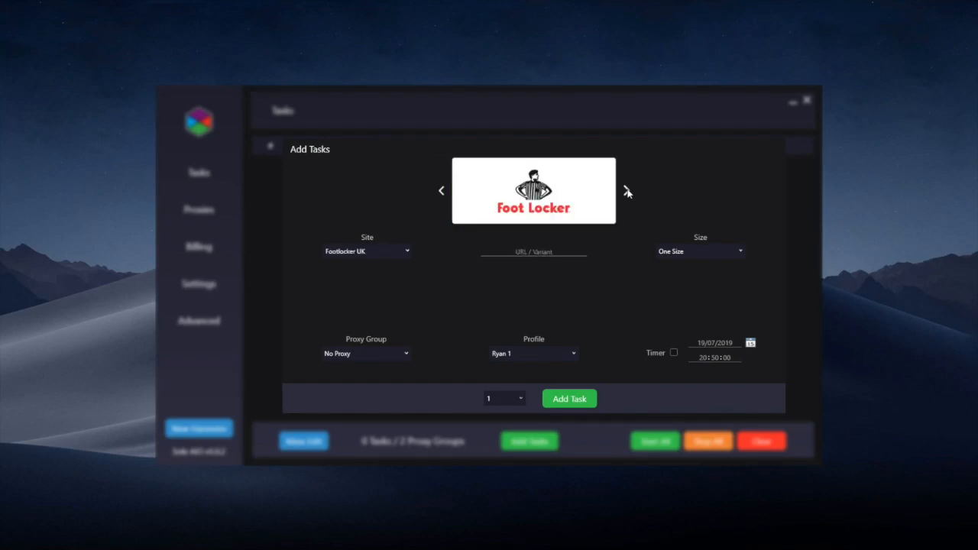
pyautogui.click(626, 190)
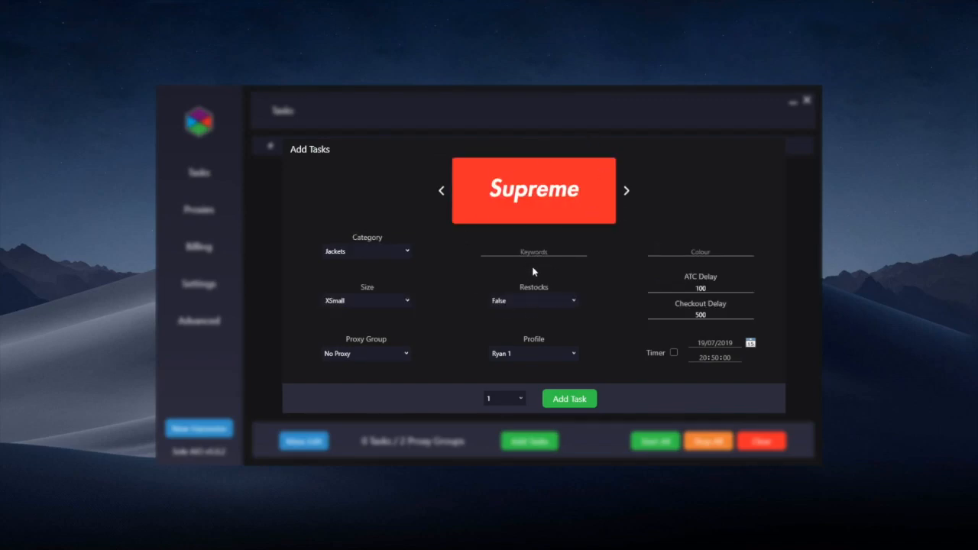
pyautogui.moveTo(441, 239)
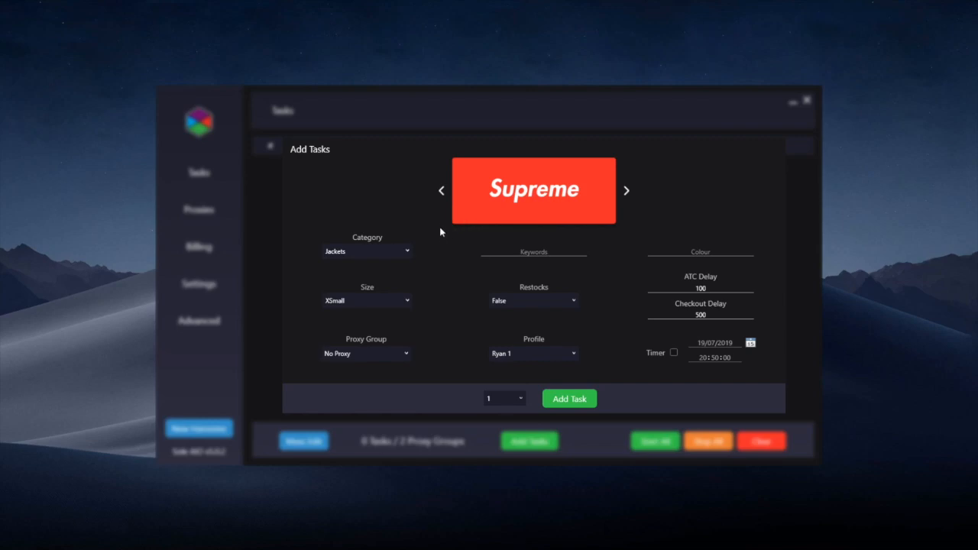
pyautogui.moveTo(450, 245)
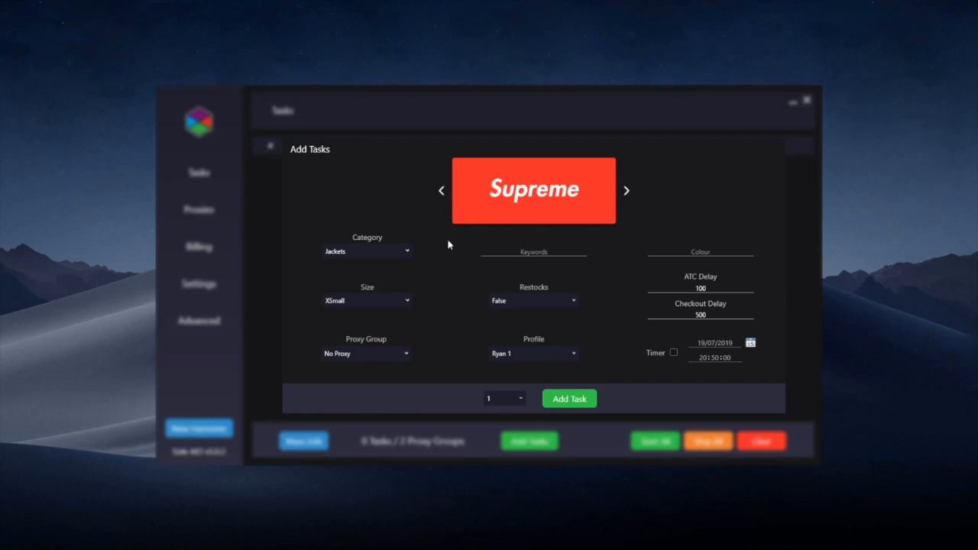
pyautogui.moveTo(455, 252)
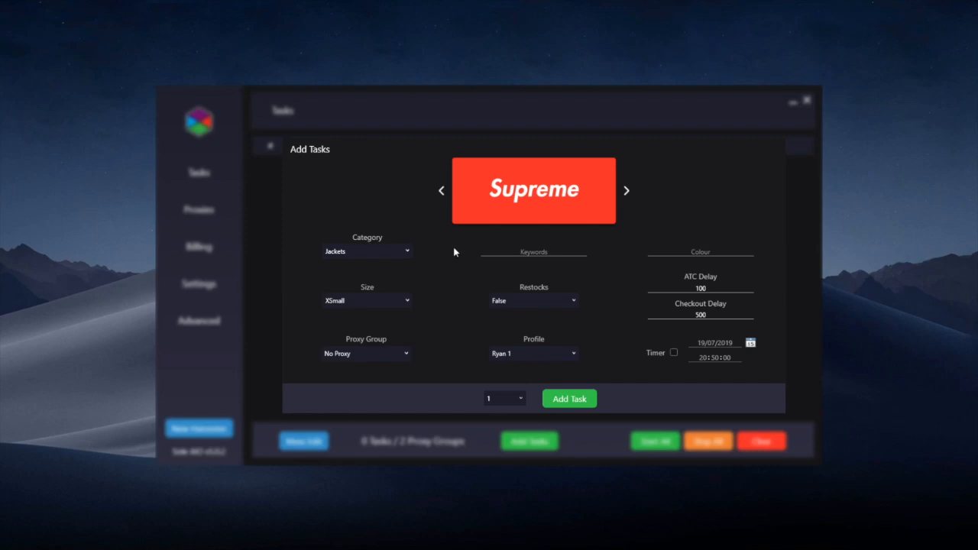
pyautogui.moveTo(564, 222)
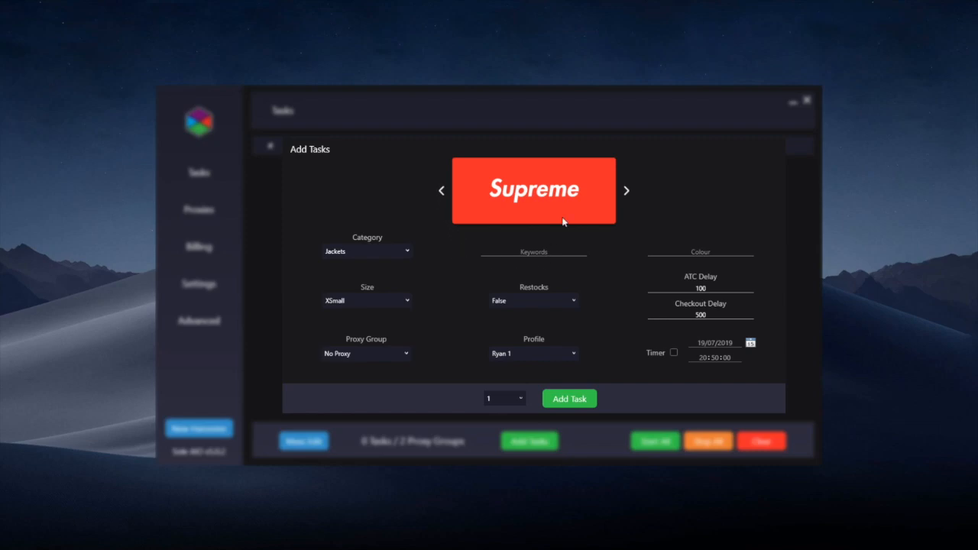
pyautogui.moveTo(370, 265)
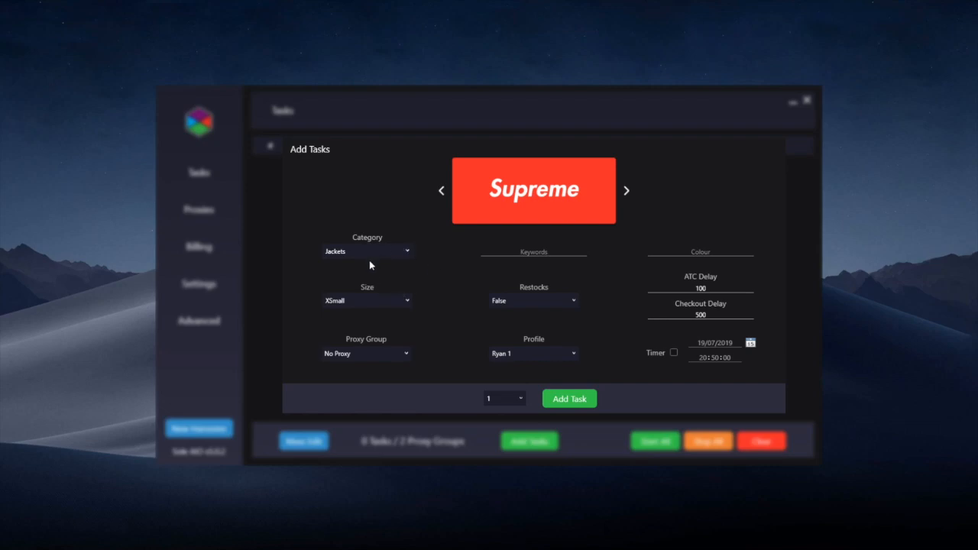
pyautogui.moveTo(385, 251)
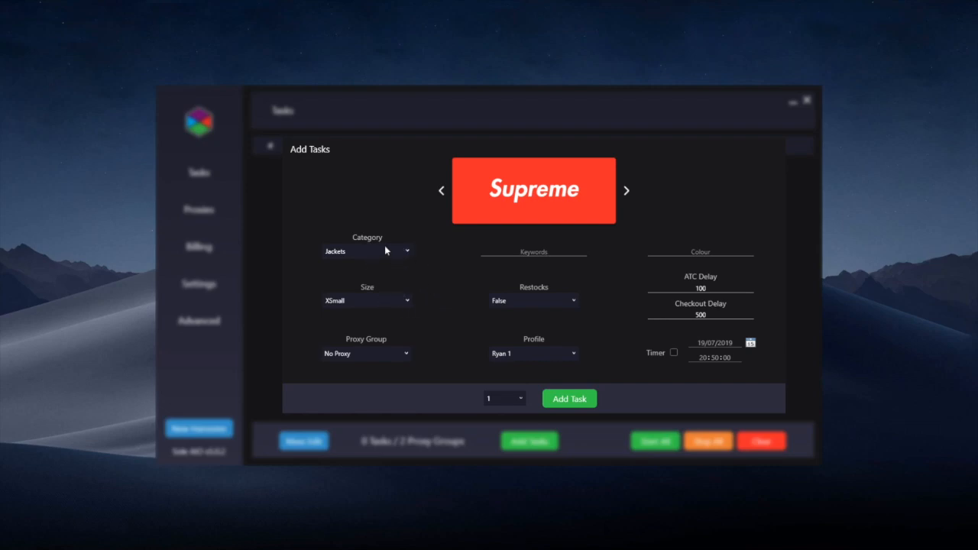
pyautogui.moveTo(696, 252)
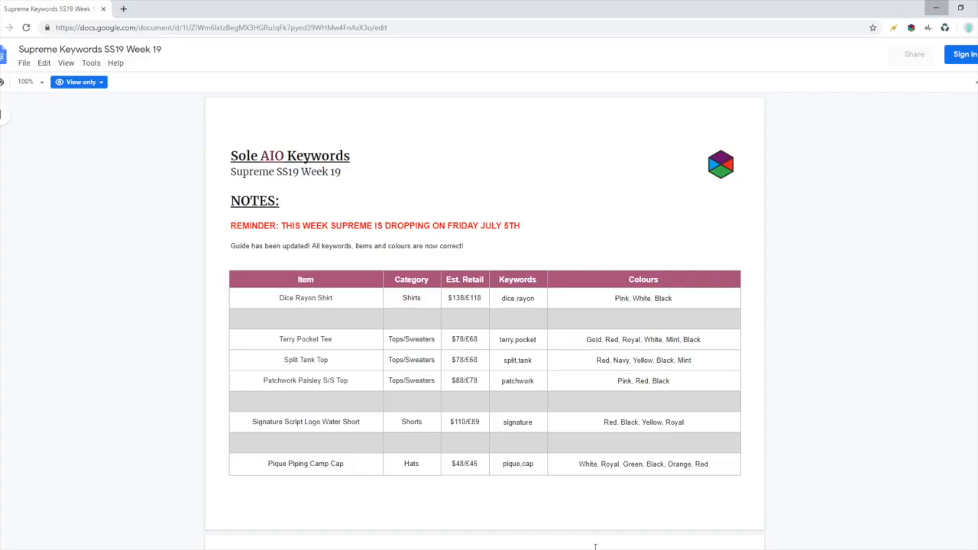
pyautogui.moveTo(531, 245)
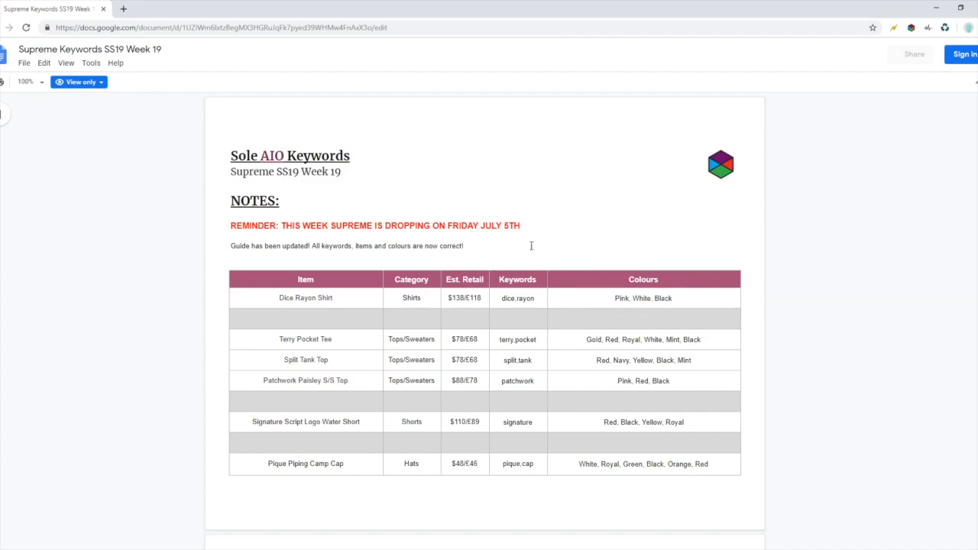
pyautogui.moveTo(288, 240)
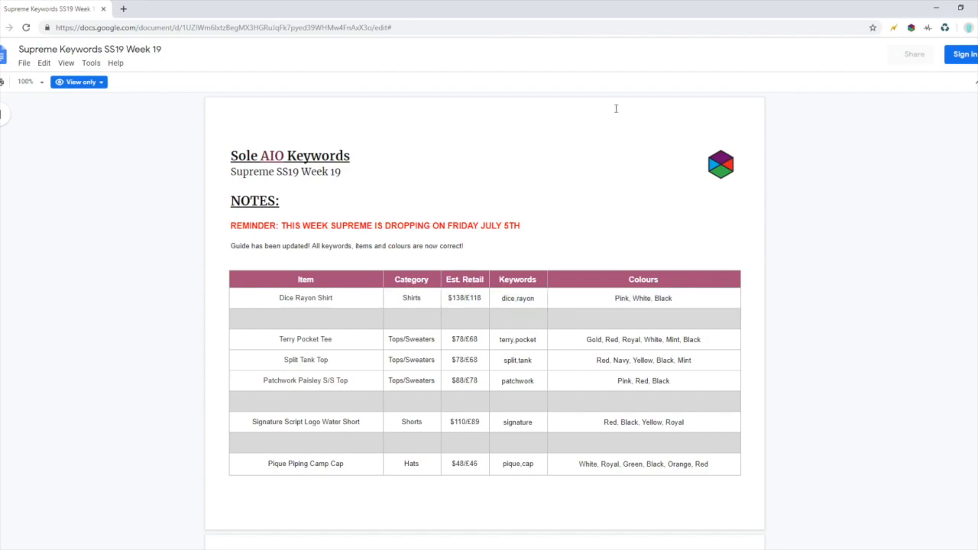
pyautogui.moveTo(553, 14)
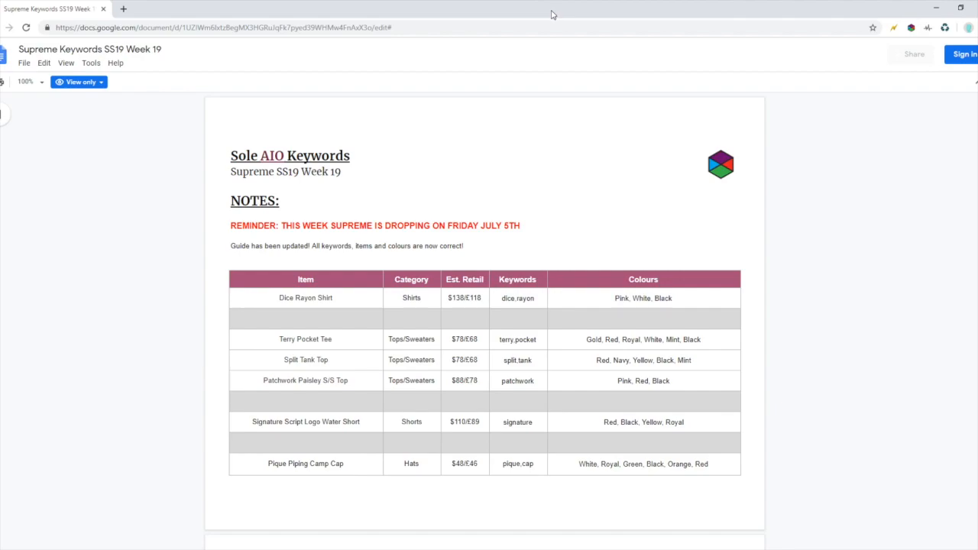
# Scroll the Supreme SS19 Week 19 keyword guide down to its items and keywords table.
pyautogui.scroll(-3)
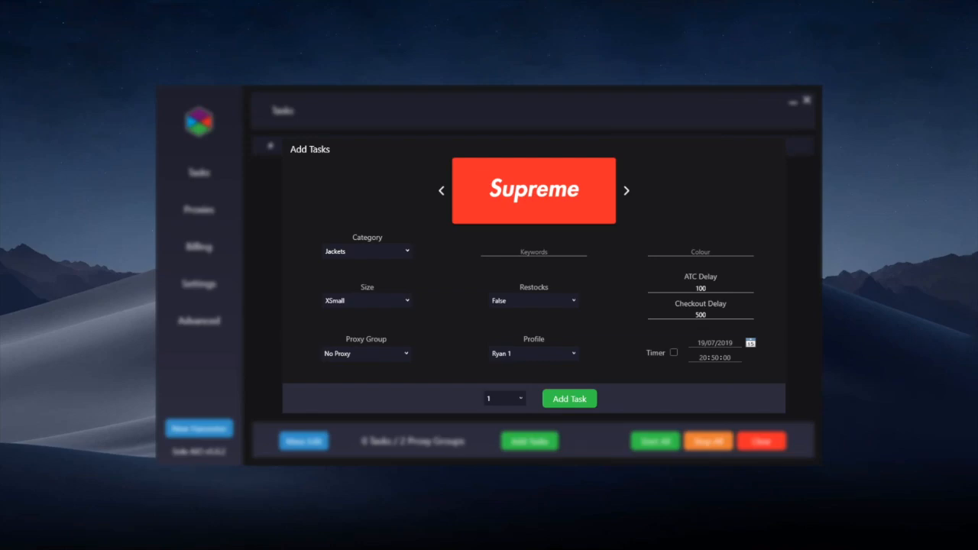
pyautogui.moveTo(503, 263)
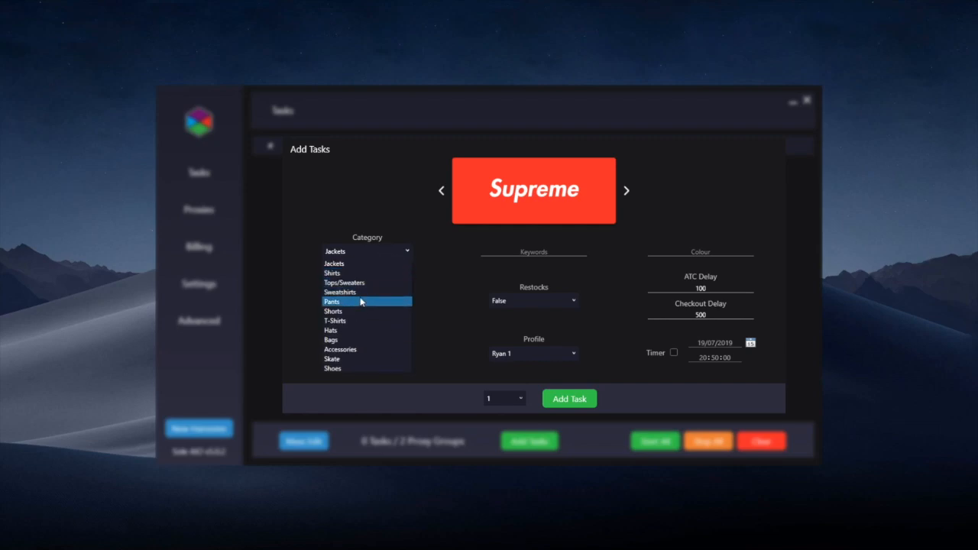
# Enter Accessories, nba,headband, Red and One Size as the task's category, keywords, colour and size.
pyautogui.click(340, 350)
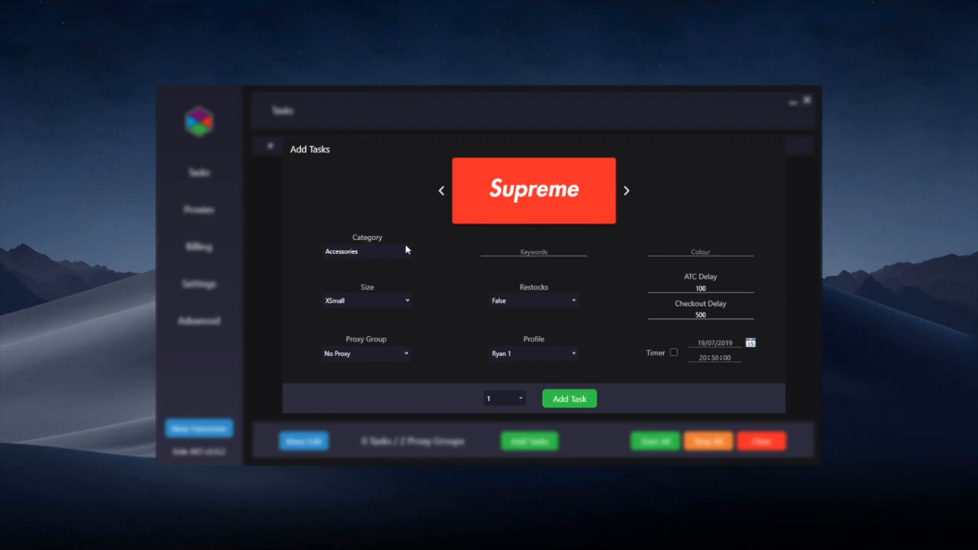
pyautogui.write('nba,headband')
pyautogui.write('R')
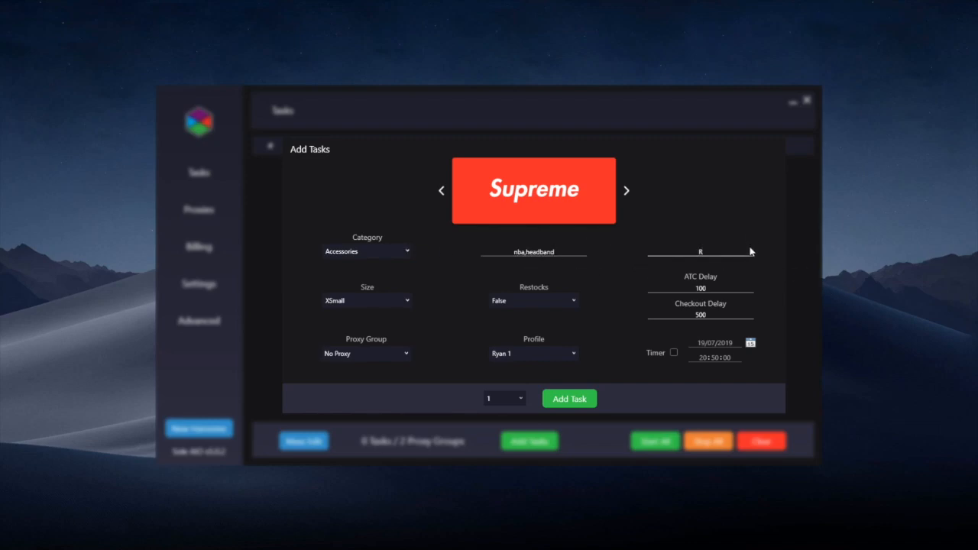
pyautogui.write('ed')
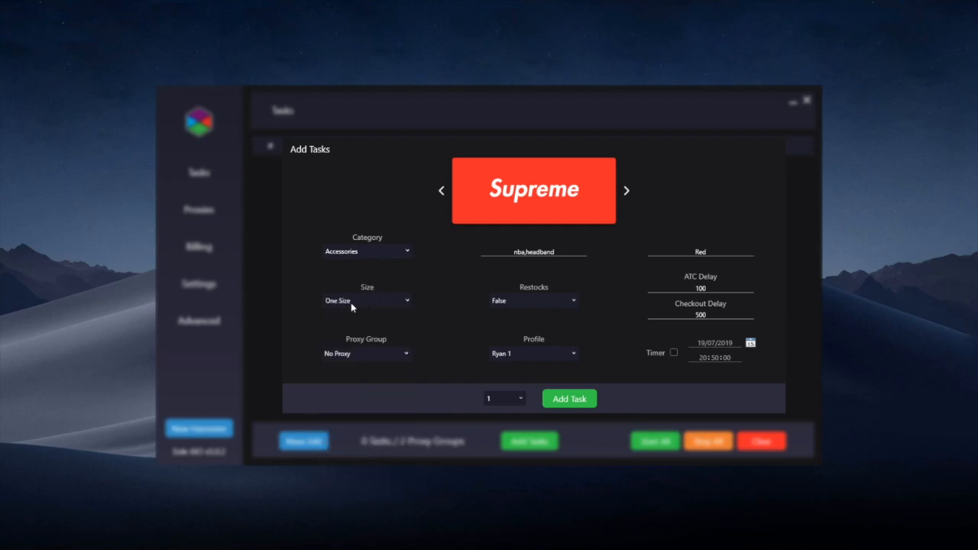
pyautogui.moveTo(360, 314)
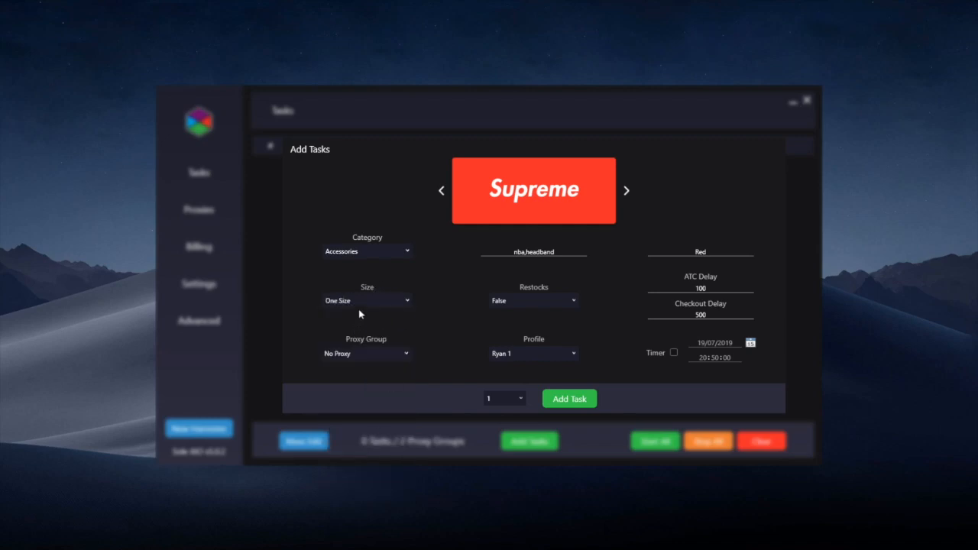
pyautogui.moveTo(412, 317)
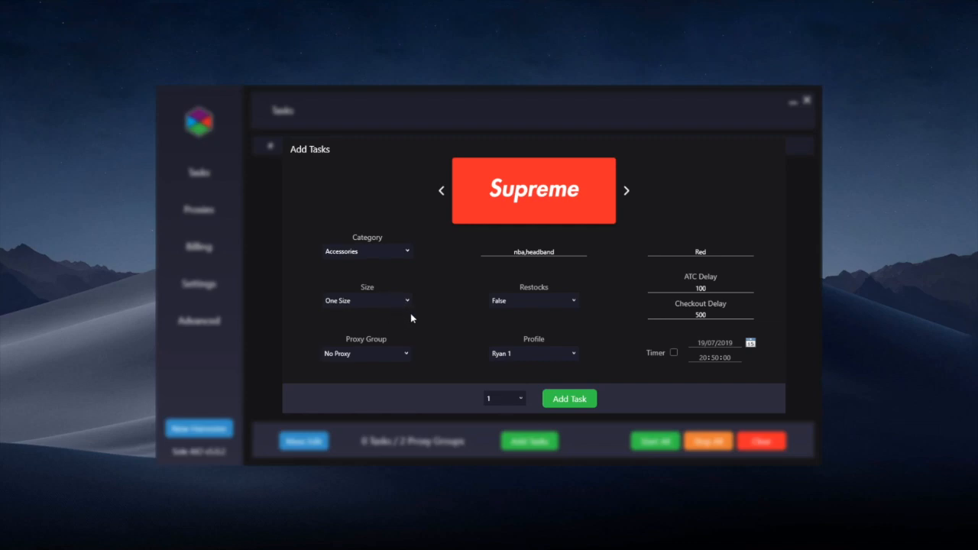
# Toggle the Restocks option back and forth, finally leaving it set to True.
pyautogui.click(533, 301)
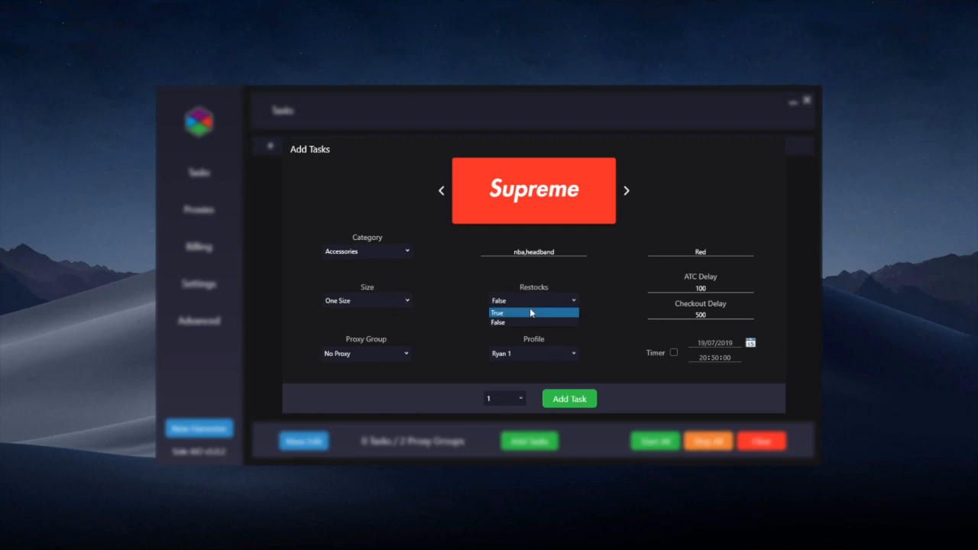
pyautogui.moveTo(531, 306)
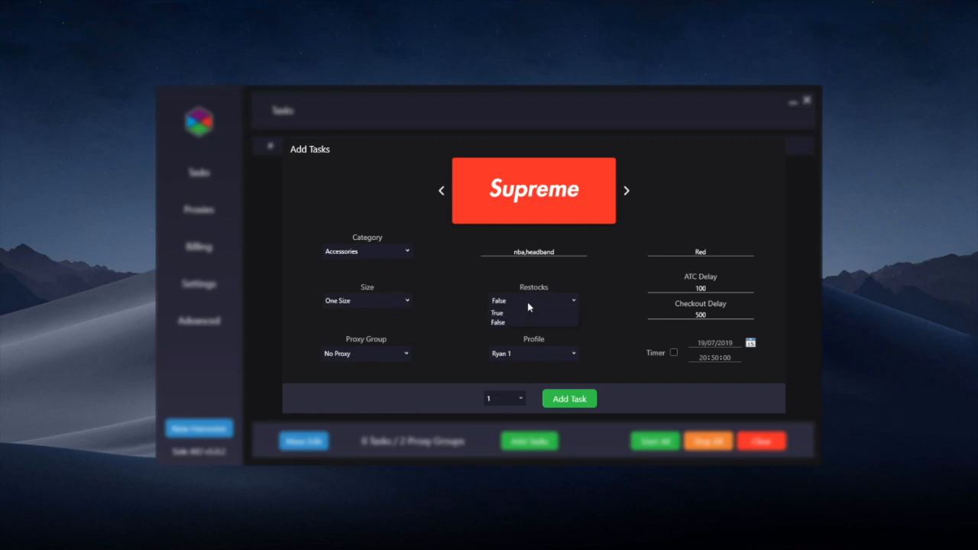
pyautogui.moveTo(533, 322)
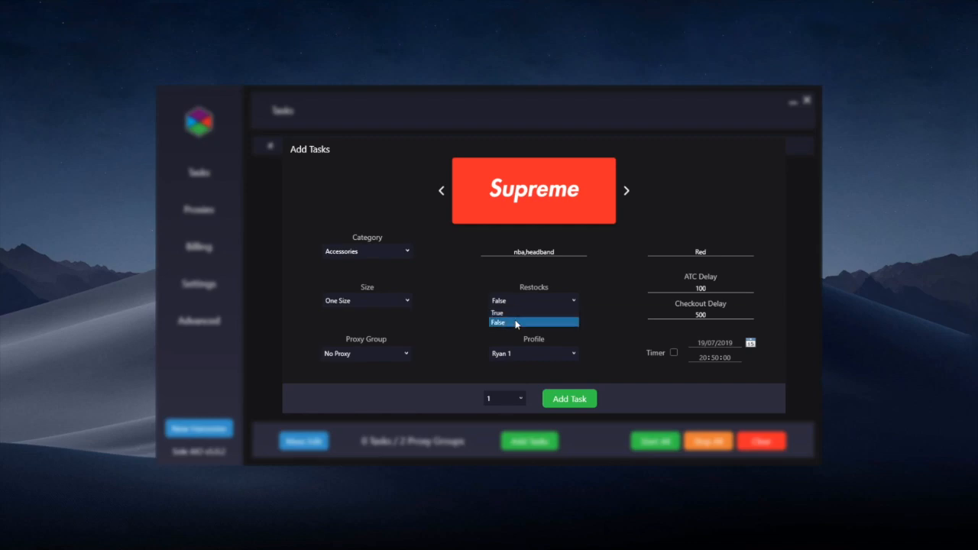
pyautogui.click(534, 322)
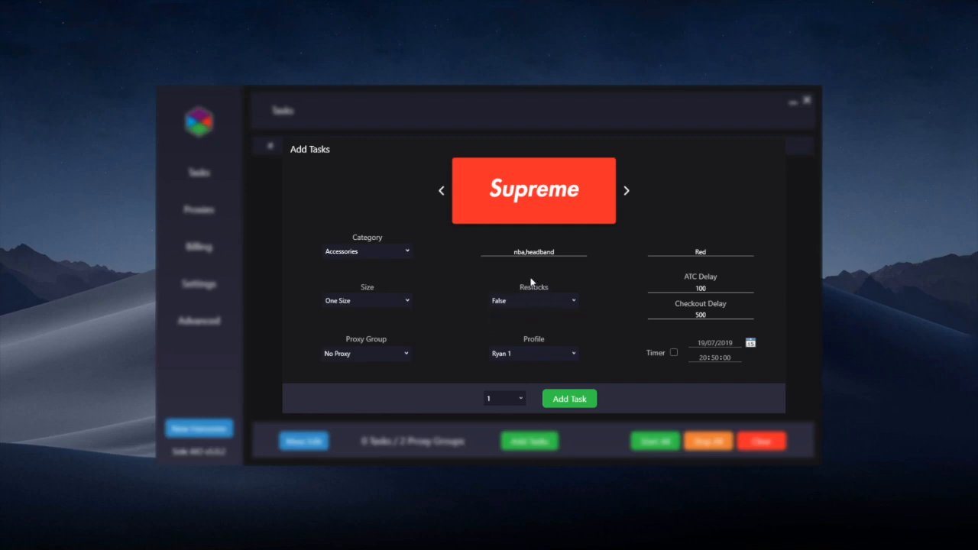
pyautogui.moveTo(528, 311)
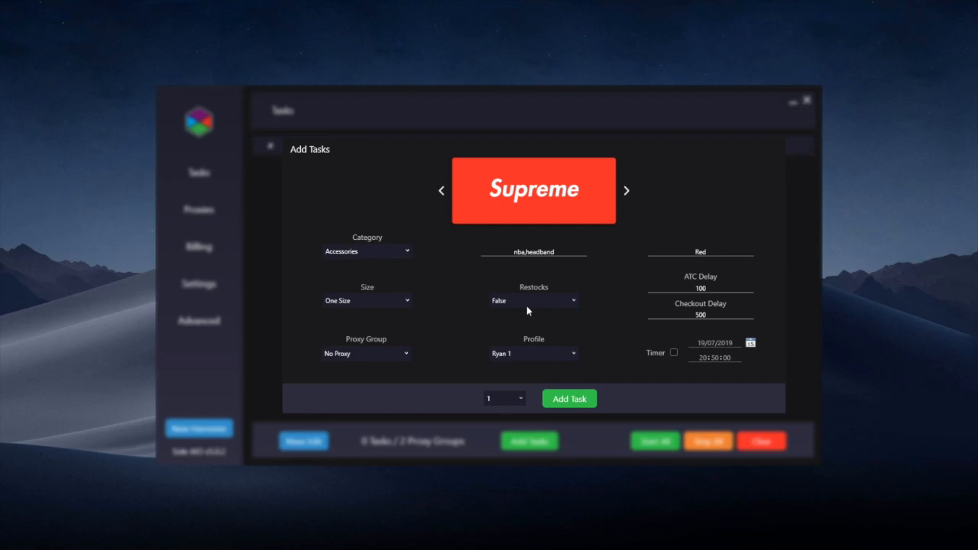
pyautogui.moveTo(525, 300)
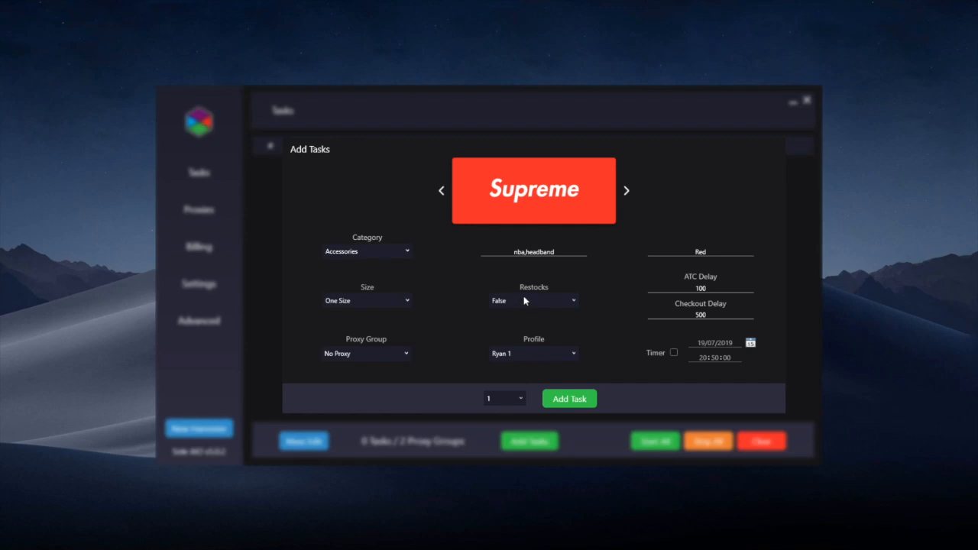
pyautogui.moveTo(513, 302)
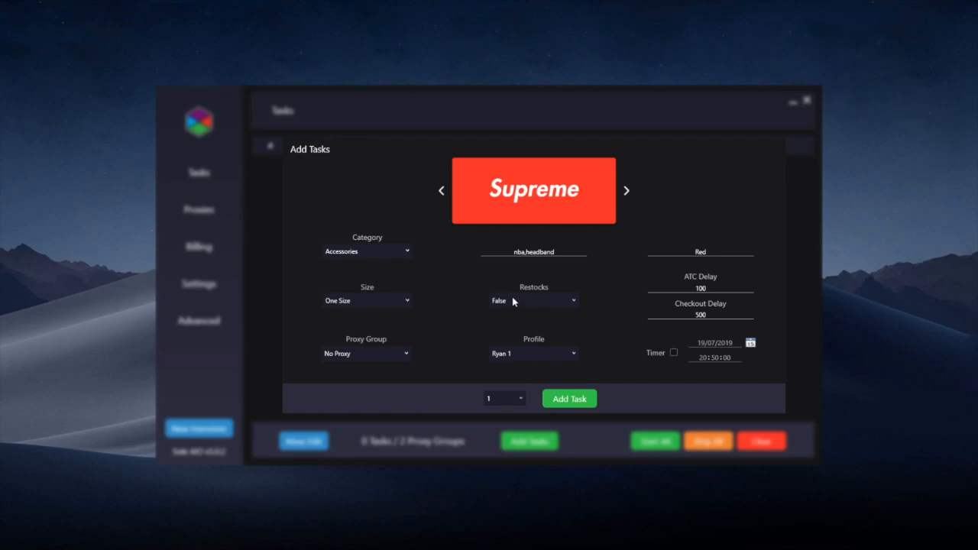
pyautogui.moveTo(508, 308)
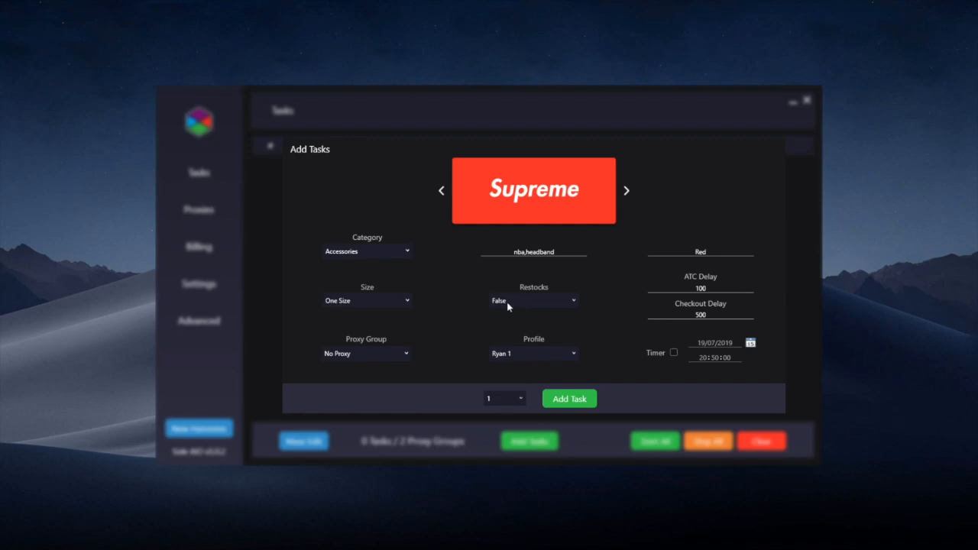
pyautogui.click(534, 301)
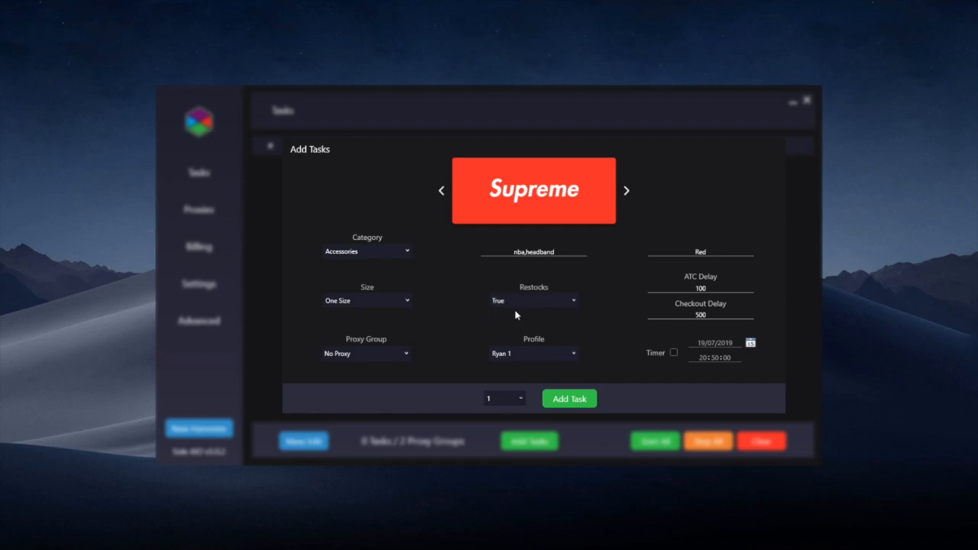
pyautogui.click(534, 300)
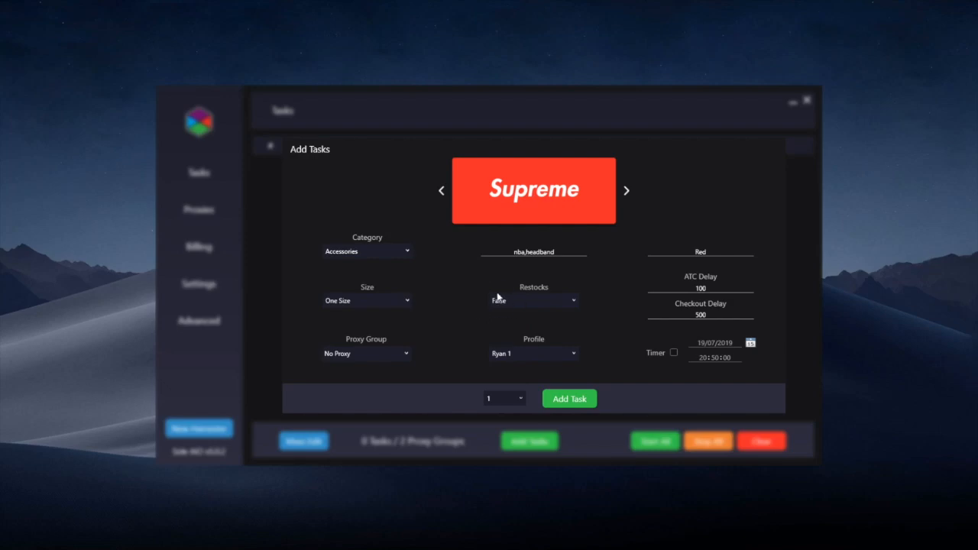
pyautogui.click(534, 300)
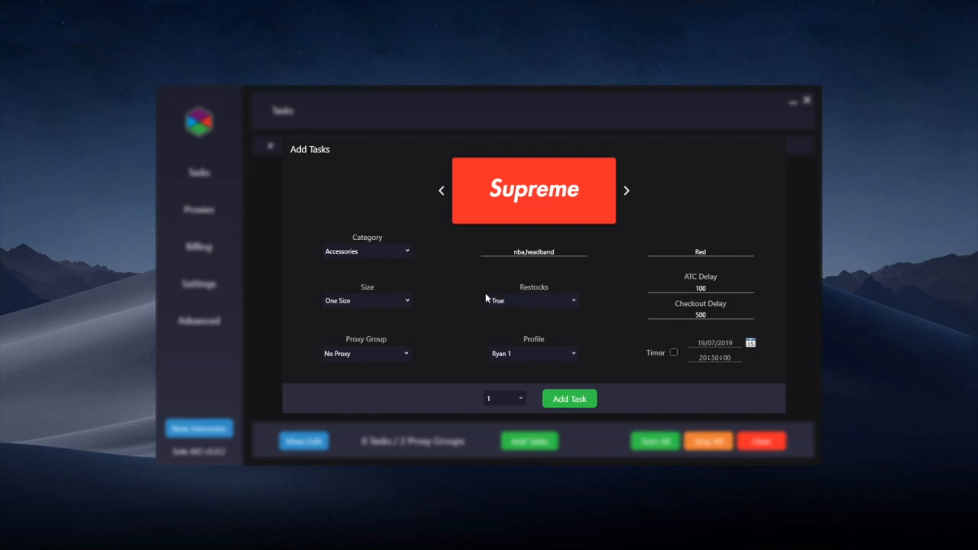
pyautogui.moveTo(514, 307)
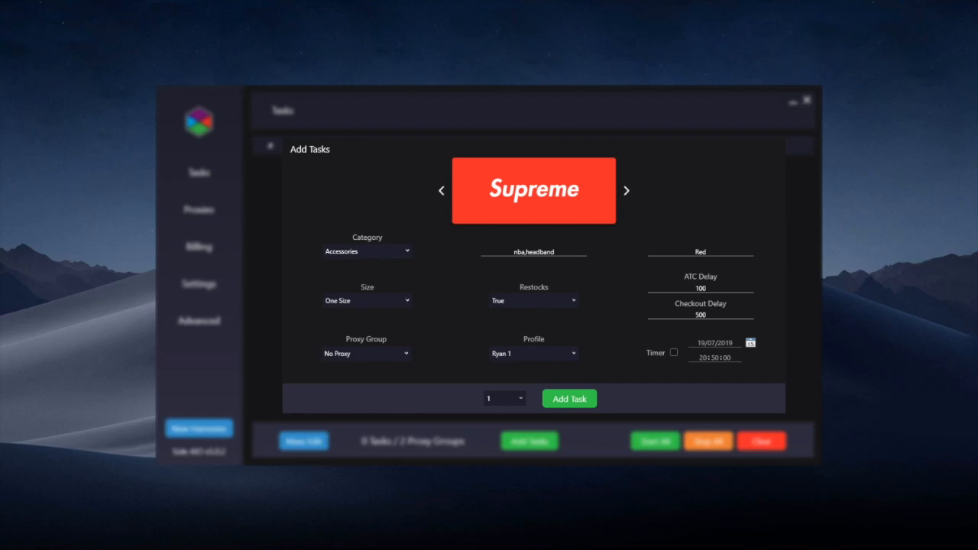
pyautogui.moveTo(733, 423)
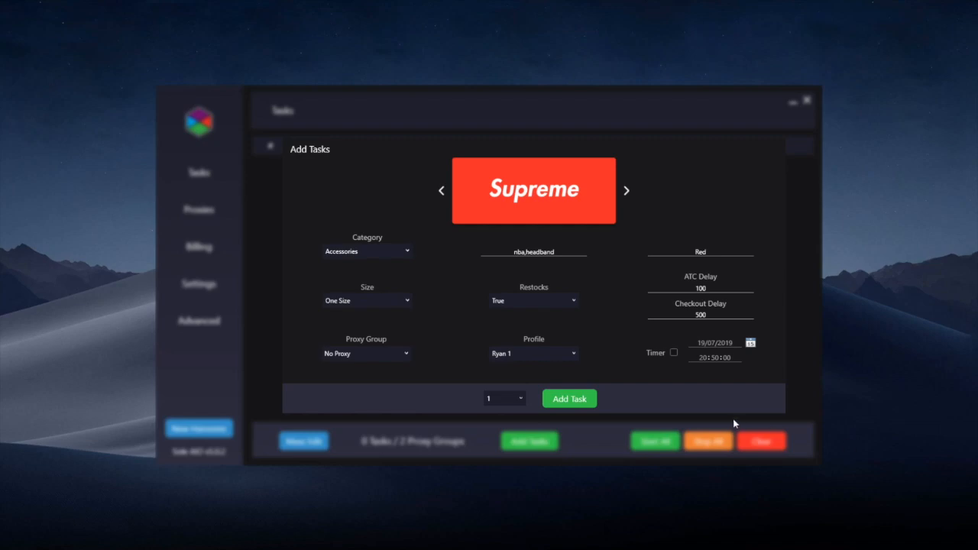
pyautogui.moveTo(737, 285)
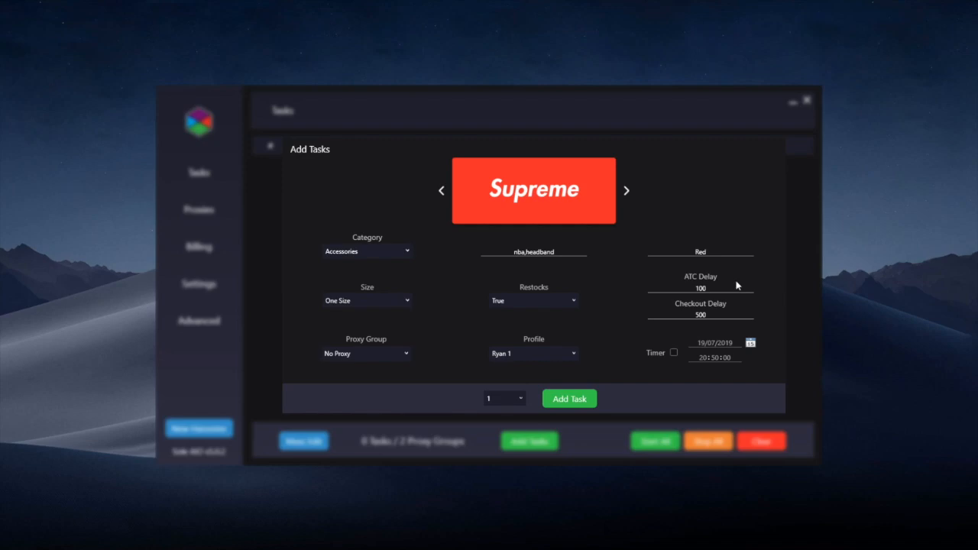
pyautogui.moveTo(736, 285)
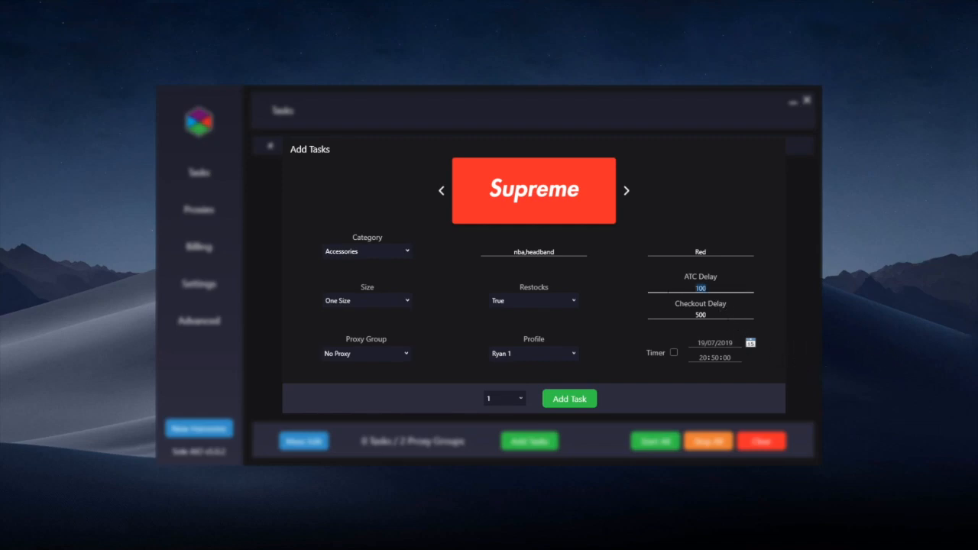
# Set the ATC delay to 200 and the checkout delay to 3000.
pyautogui.write('20')
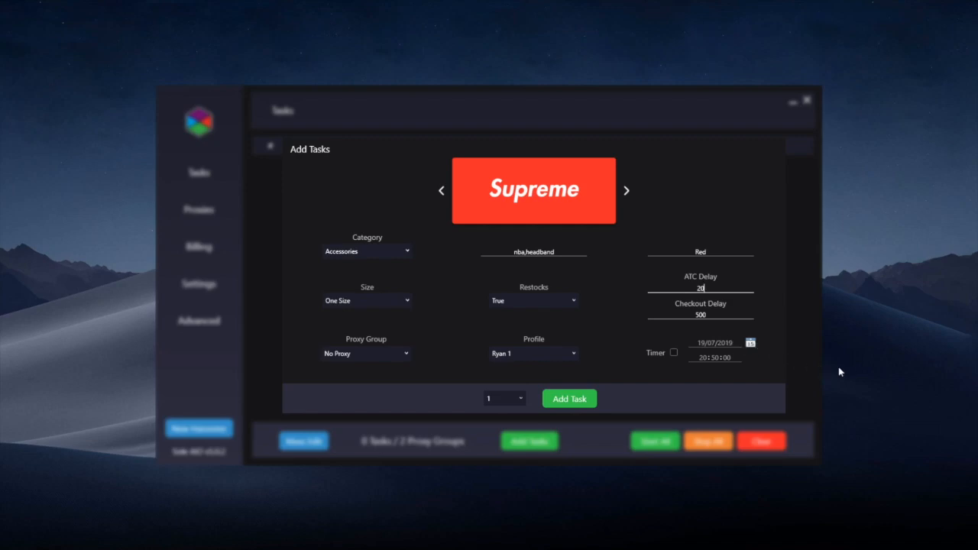
pyautogui.write('0')
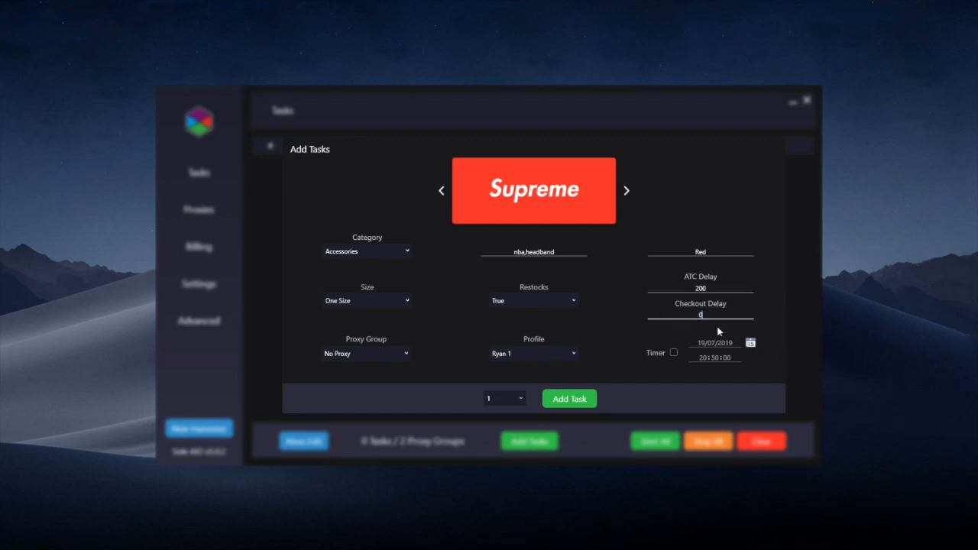
pyautogui.write('500')
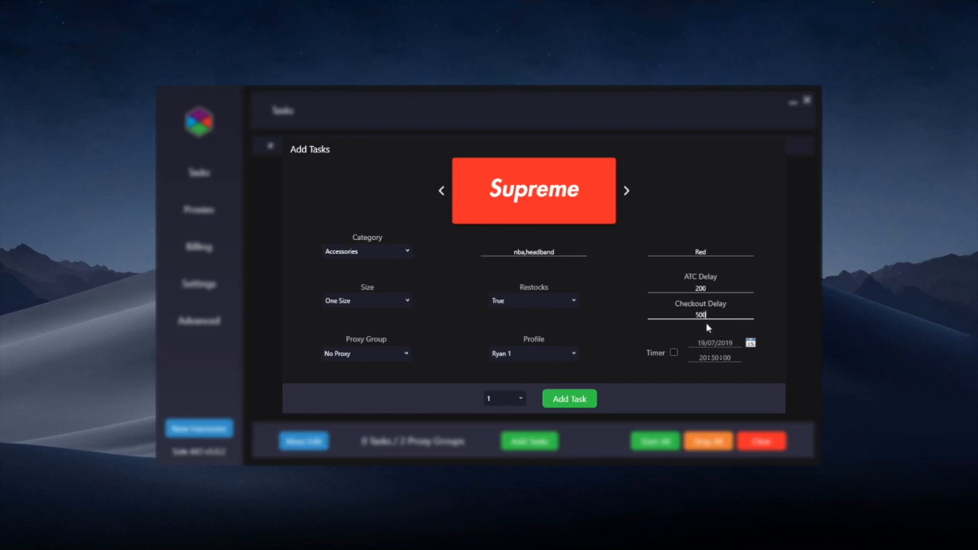
pyautogui.write('000')
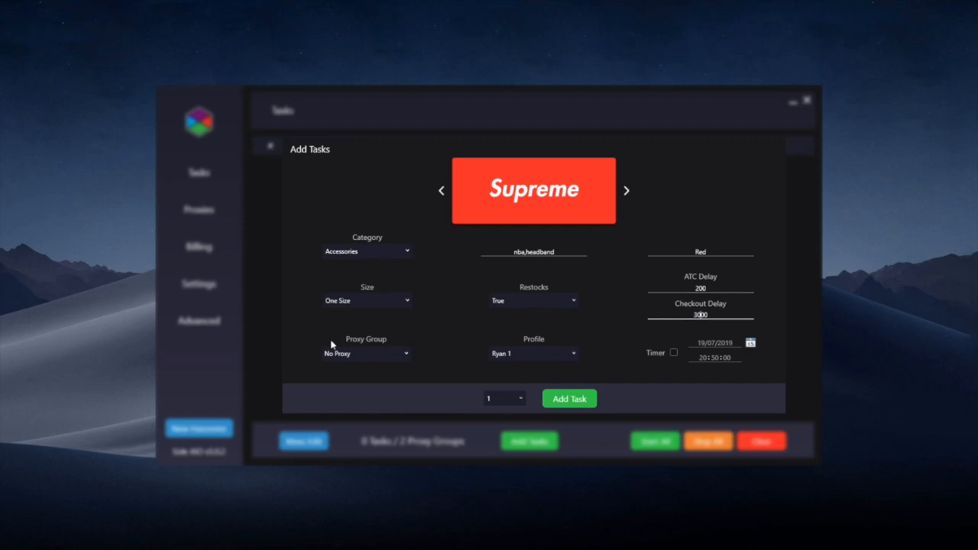
pyautogui.moveTo(353, 357)
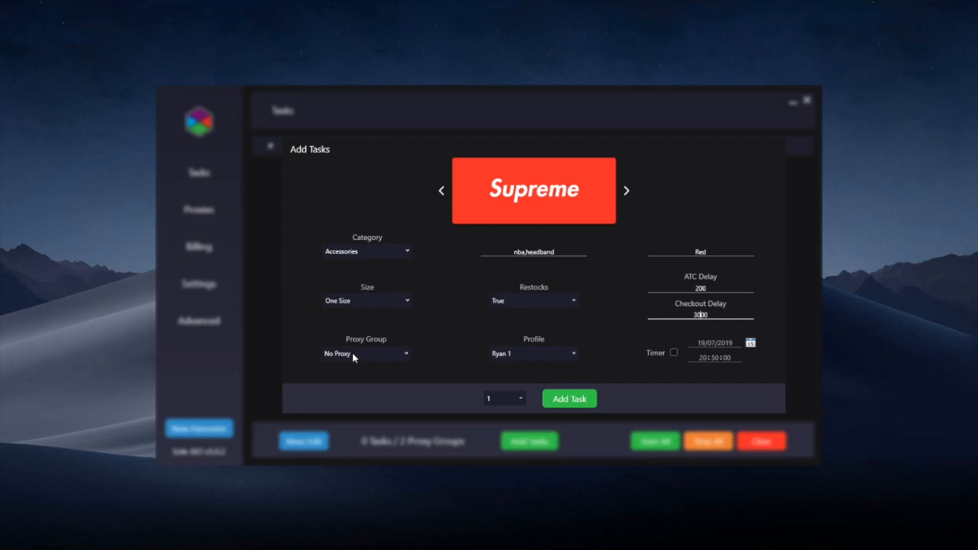
pyautogui.click(366, 353)
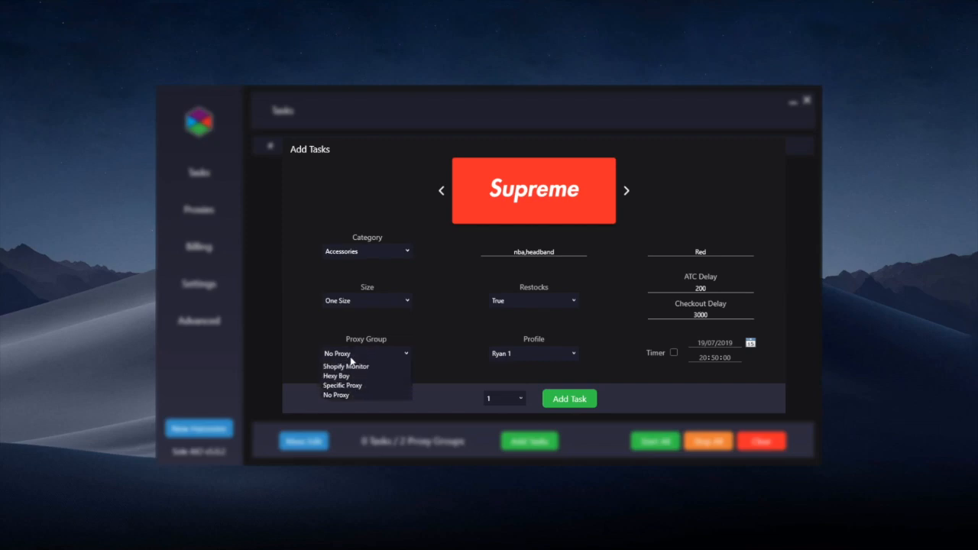
pyautogui.moveTo(361, 358)
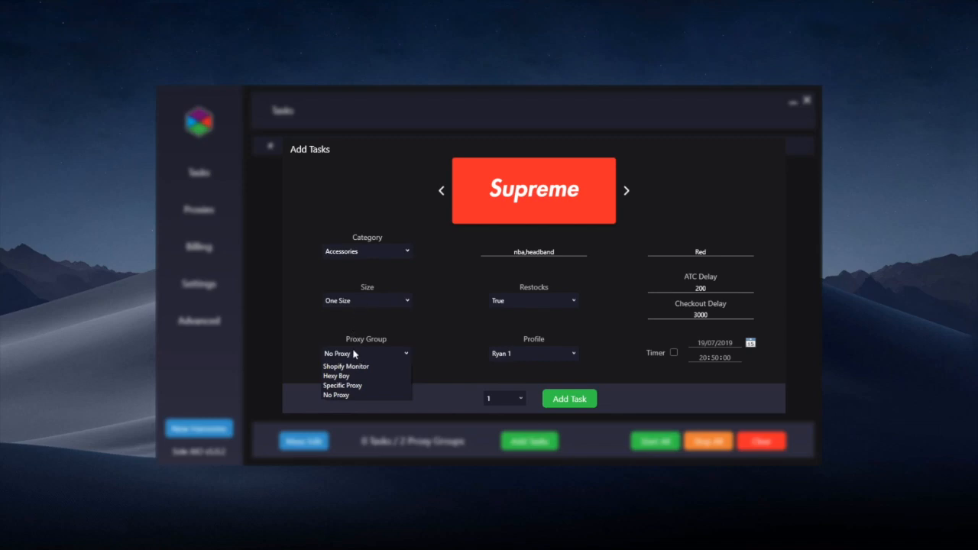
pyautogui.moveTo(205, 226)
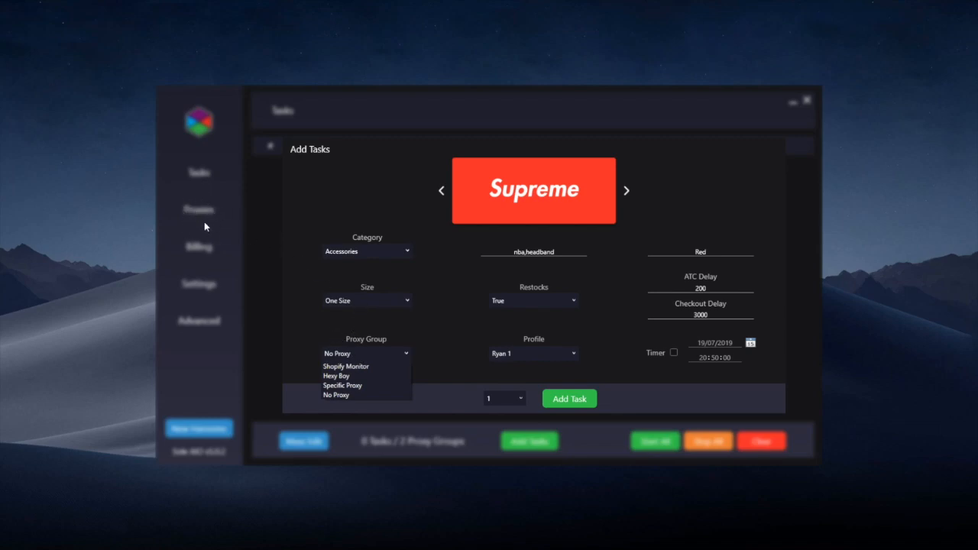
pyautogui.moveTo(232, 239)
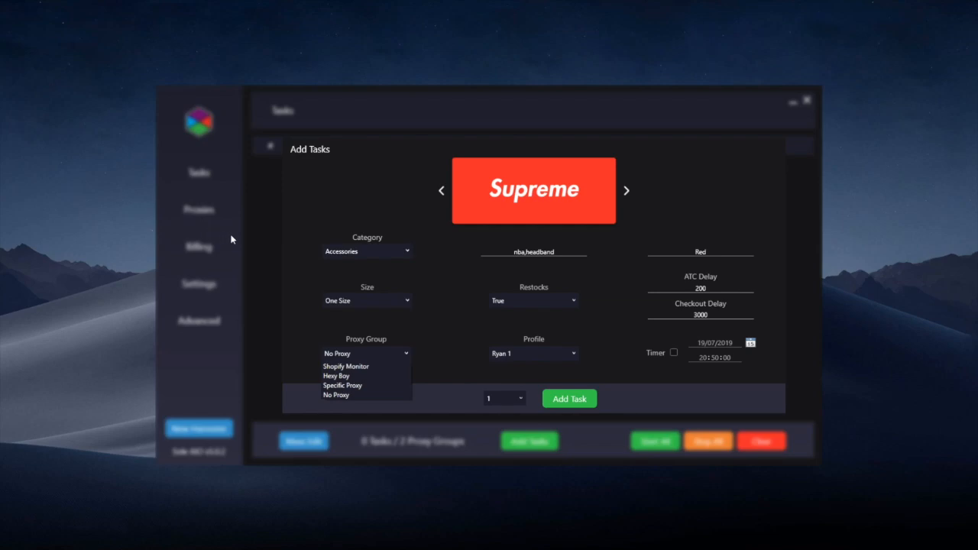
pyautogui.moveTo(198, 217)
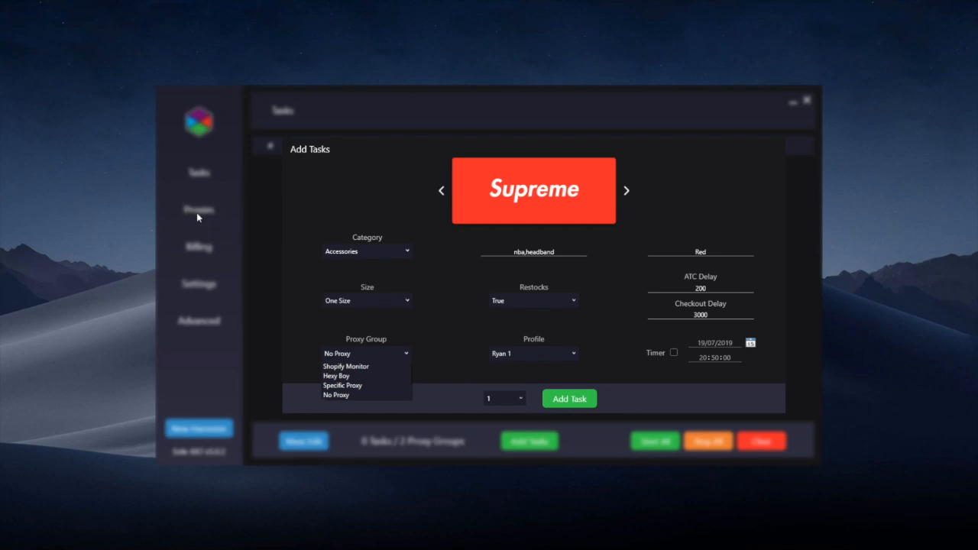
pyautogui.moveTo(283, 264)
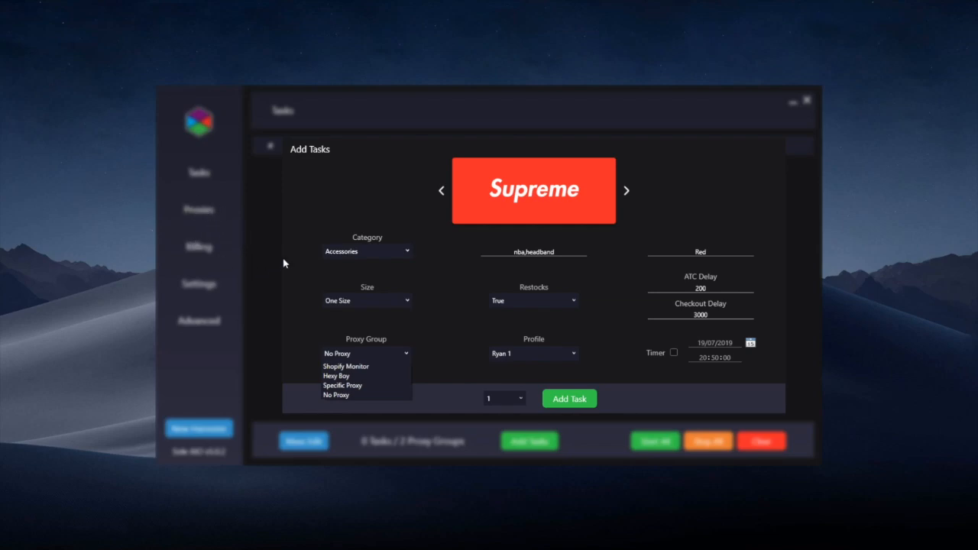
pyautogui.moveTo(438, 373)
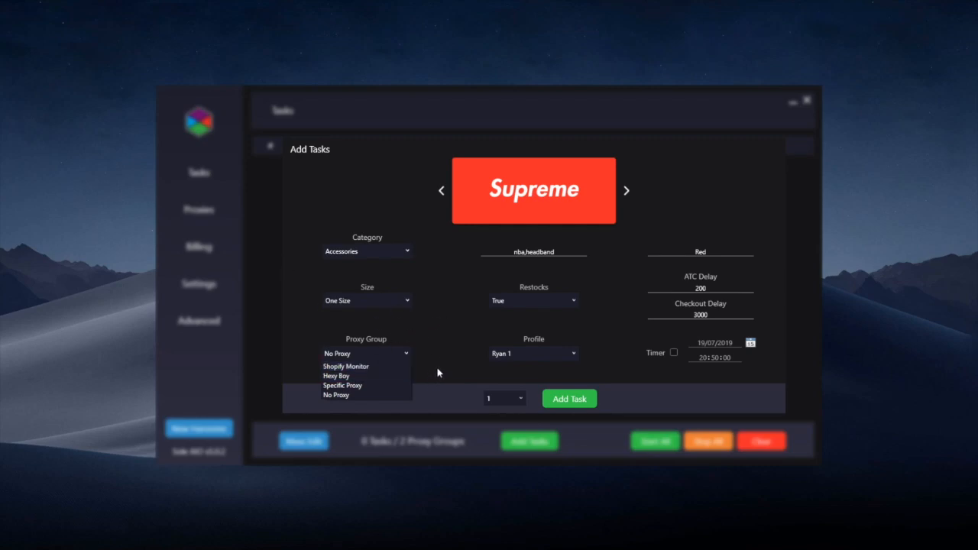
pyautogui.moveTo(466, 398)
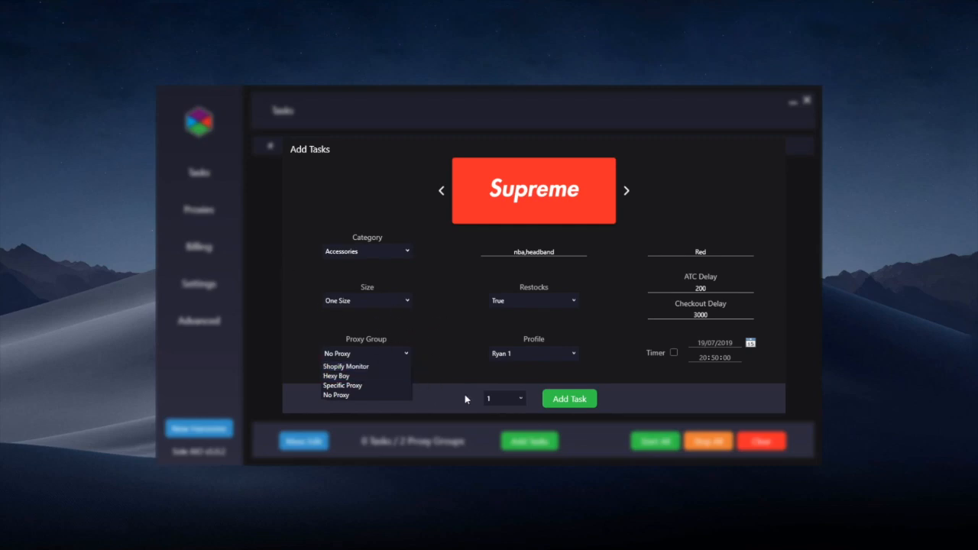
pyautogui.moveTo(395, 358)
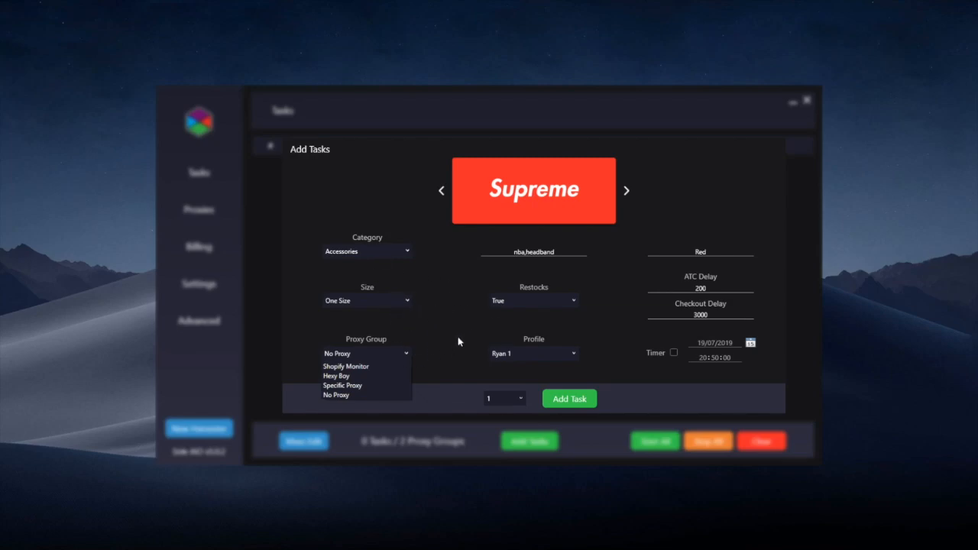
pyautogui.moveTo(336, 395)
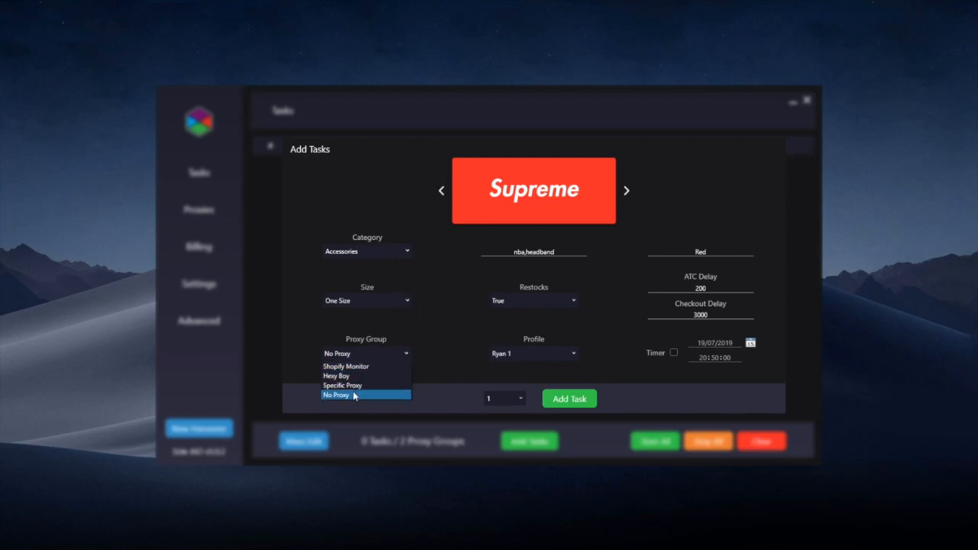
pyautogui.click(336, 395)
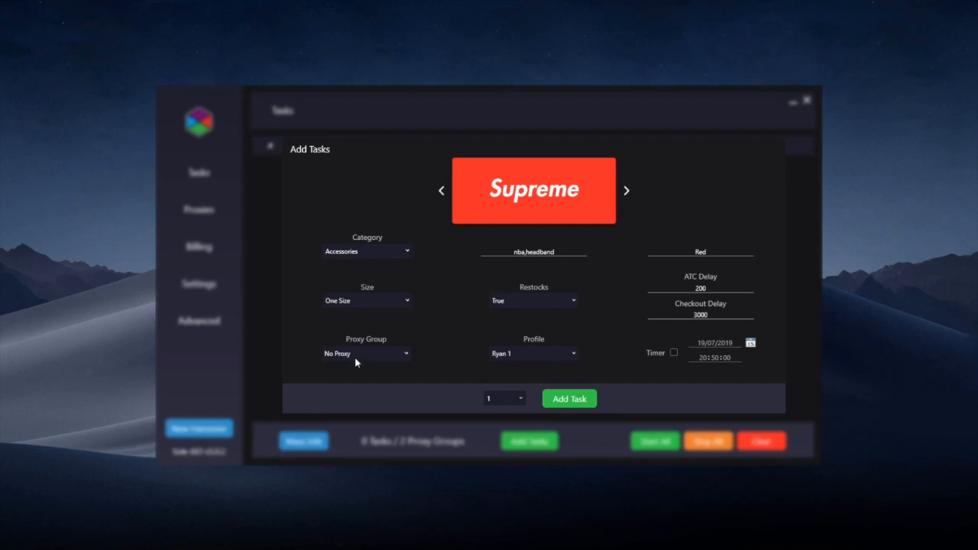
pyautogui.moveTo(202, 315)
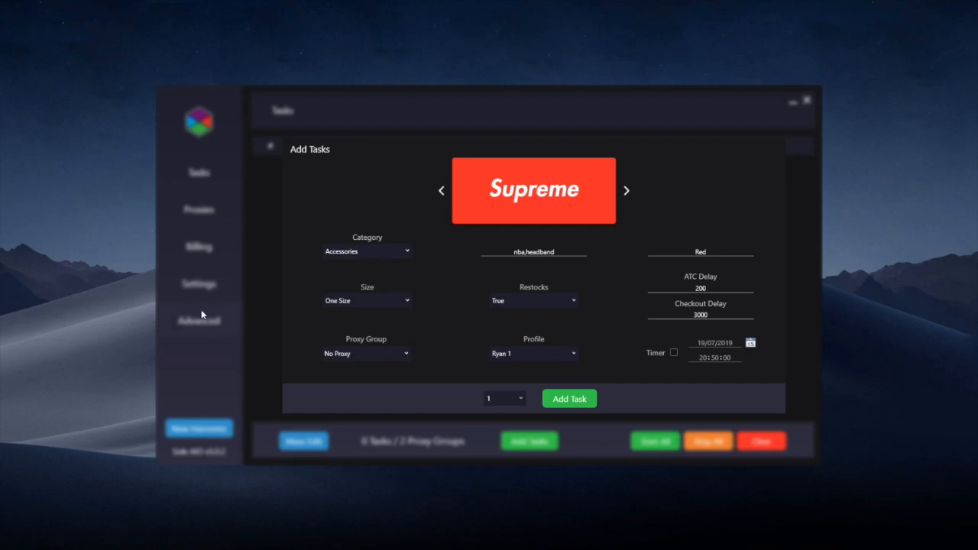
pyautogui.moveTo(218, 227)
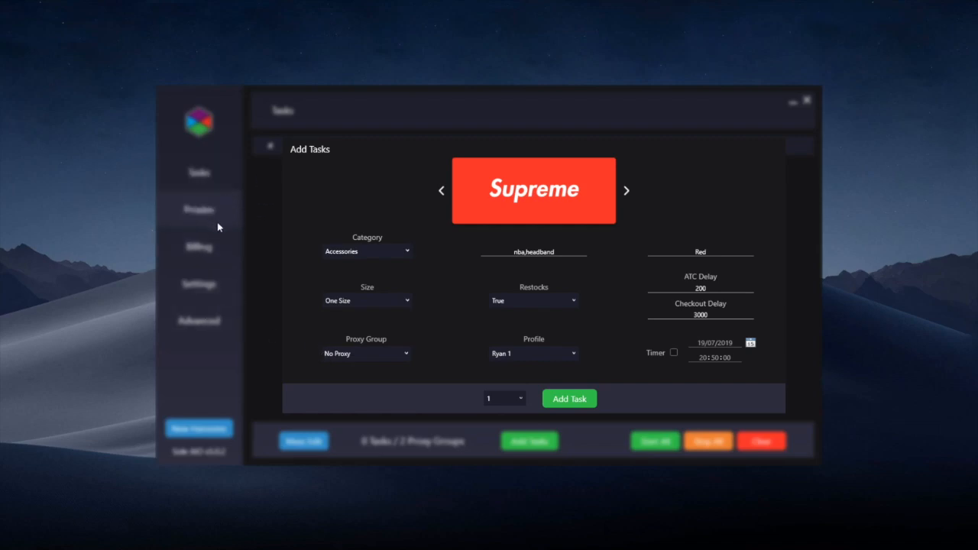
pyautogui.moveTo(298, 292)
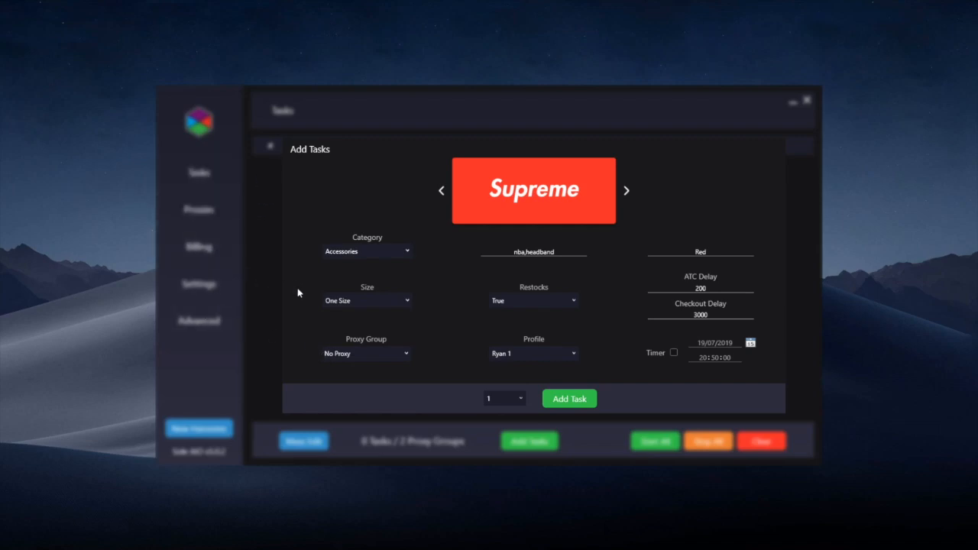
pyautogui.moveTo(531, 363)
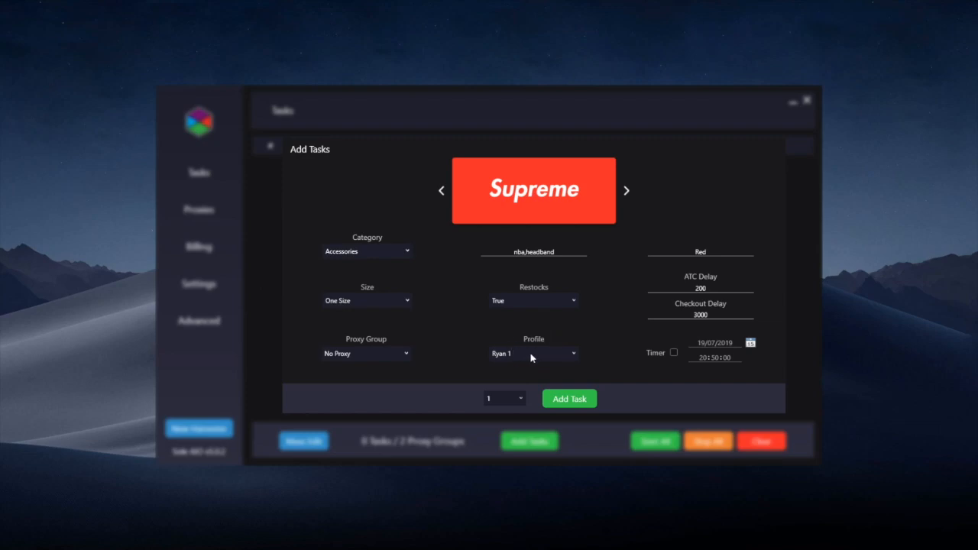
pyautogui.moveTo(516, 348)
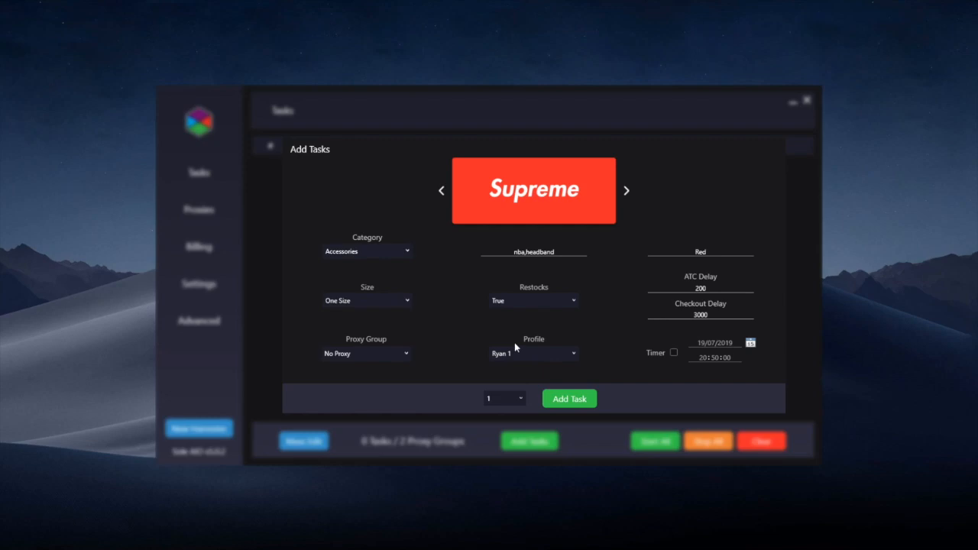
pyautogui.moveTo(514, 355)
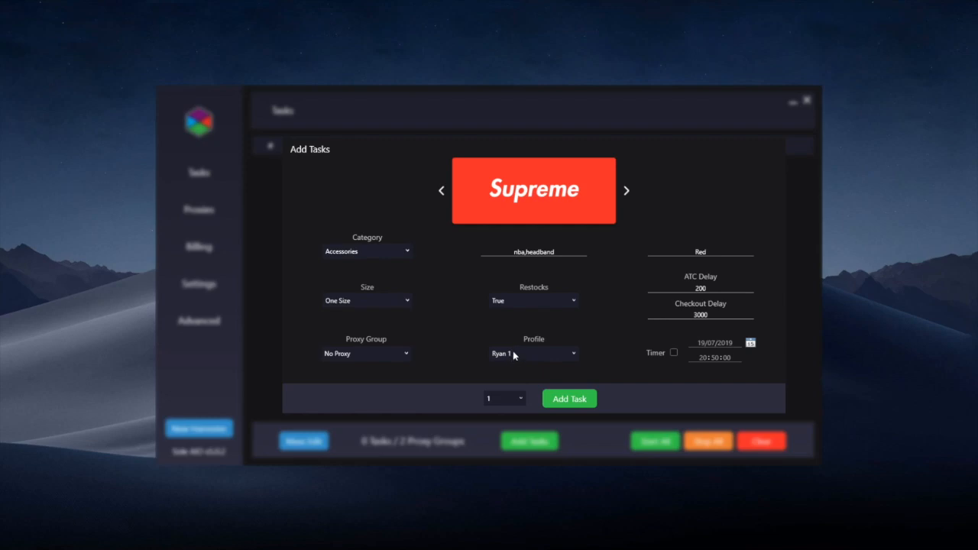
pyautogui.moveTo(515, 357)
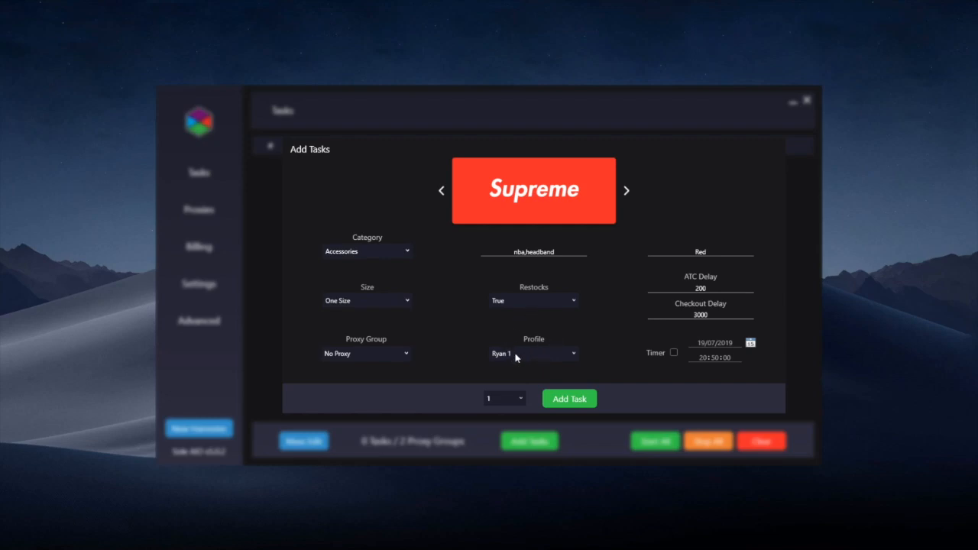
pyautogui.moveTo(524, 363)
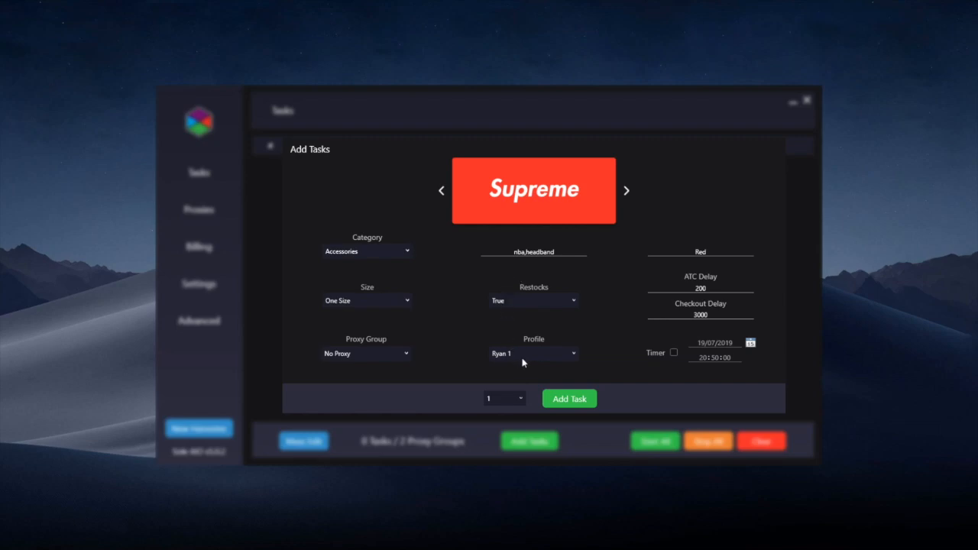
pyautogui.moveTo(502, 352)
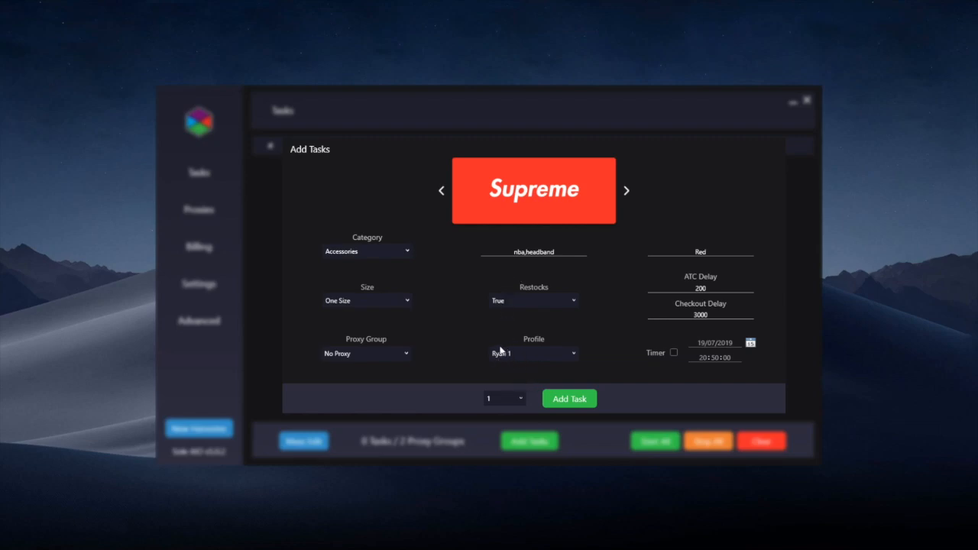
pyautogui.moveTo(667, 365)
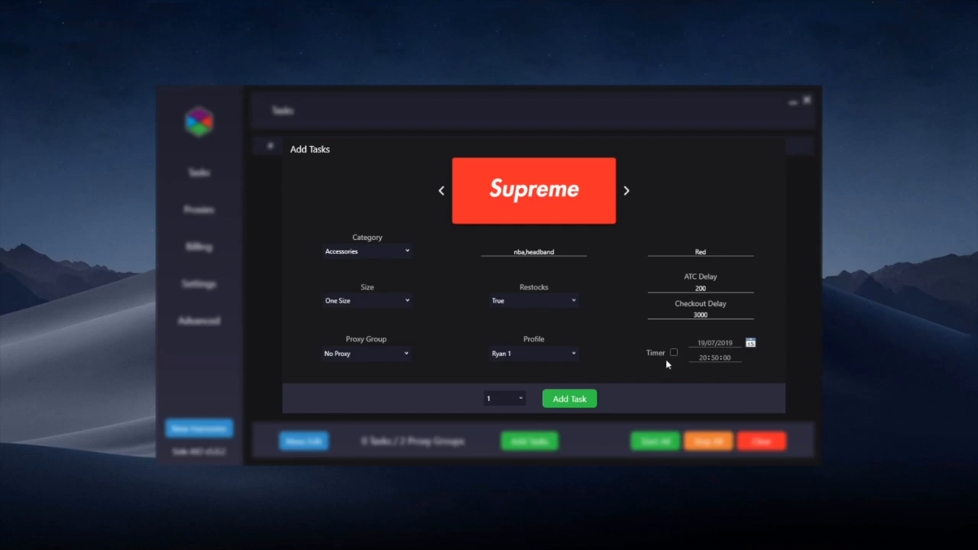
pyautogui.click(673, 352)
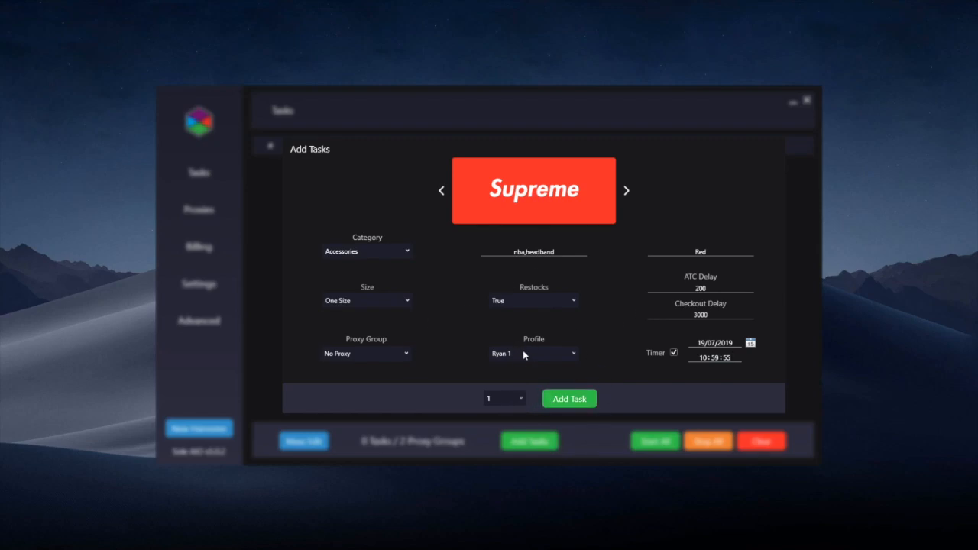
# Choose a quantity of 5 and add the five headband tasks.
pyautogui.click(503, 398)
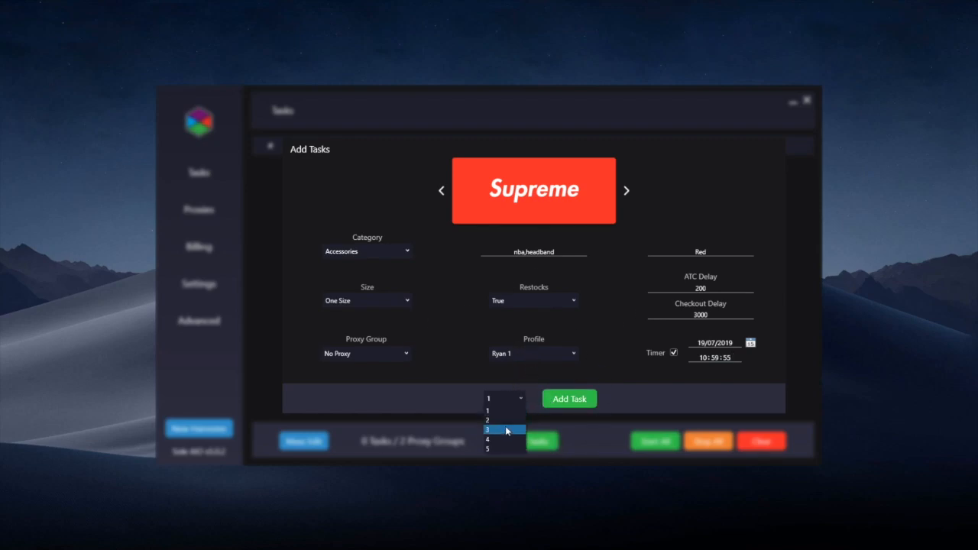
pyautogui.click(487, 449)
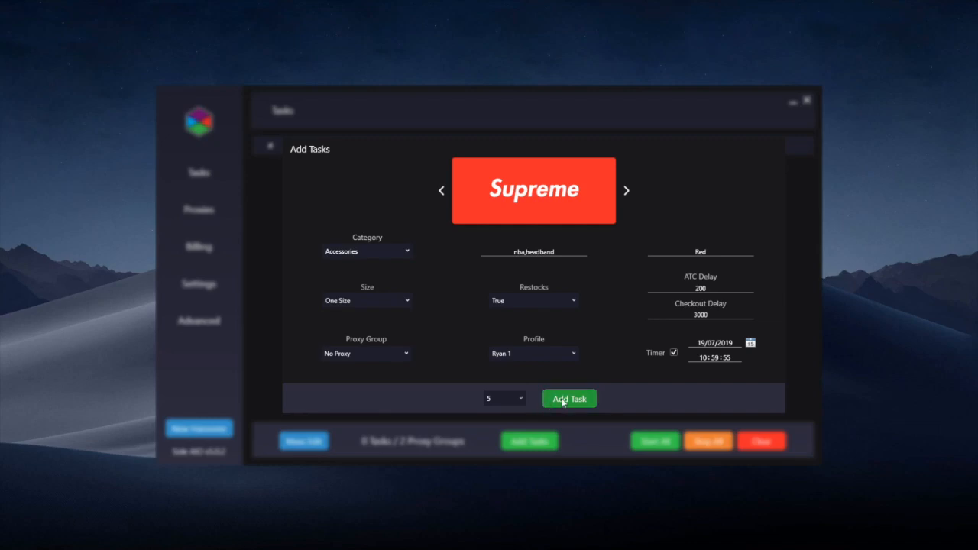
pyautogui.click(569, 398)
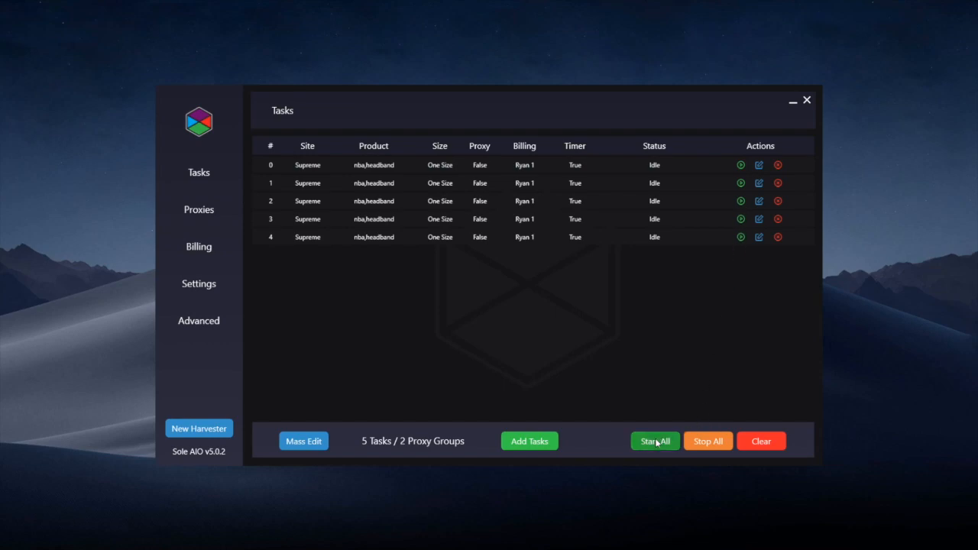
# Duplicate task 1 twice through its right-click menu.
pyautogui.rightClick(373, 182)
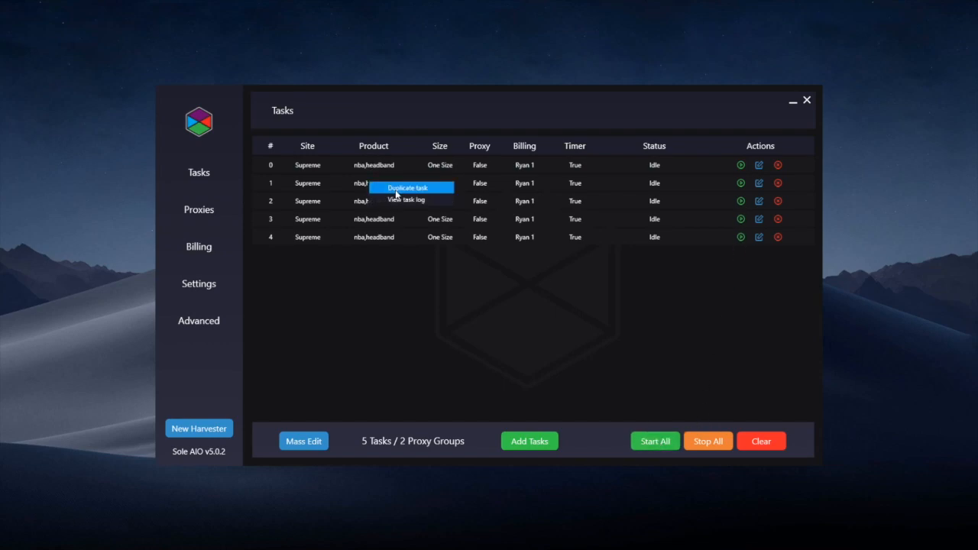
pyautogui.click(408, 188)
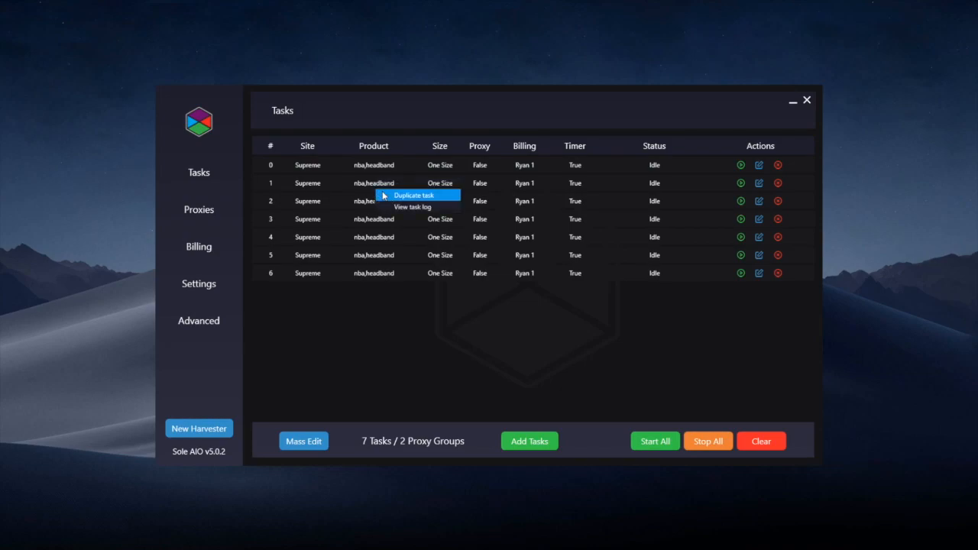
pyautogui.click(414, 195)
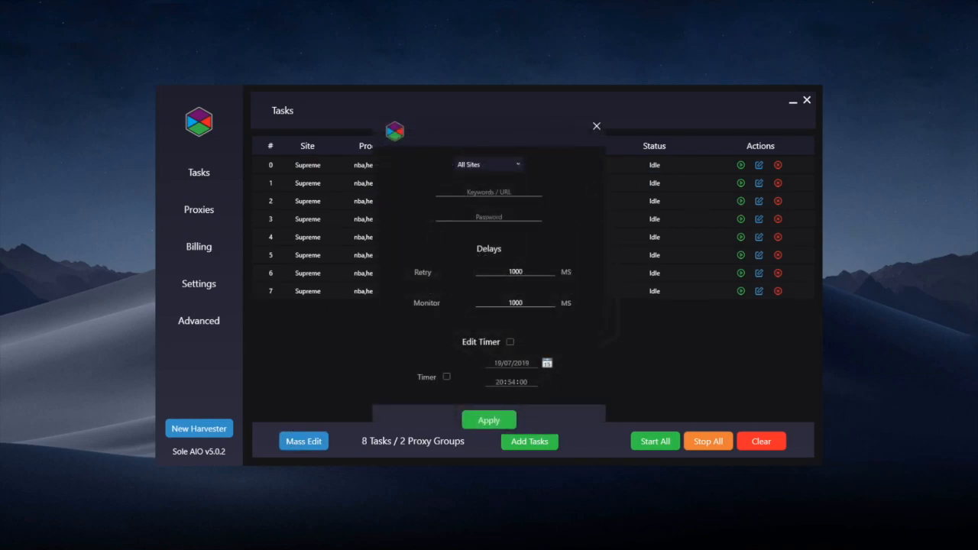
pyautogui.moveTo(510, 253)
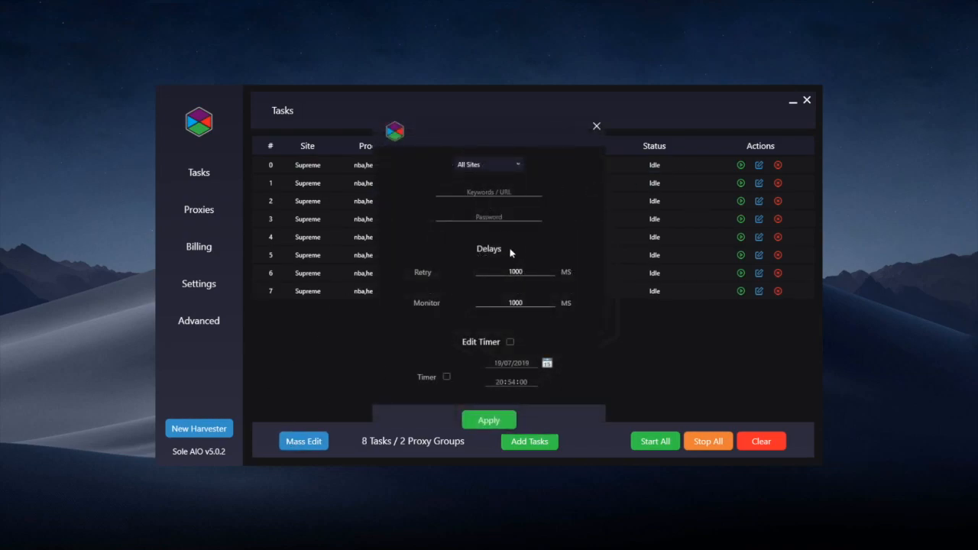
pyautogui.moveTo(434, 311)
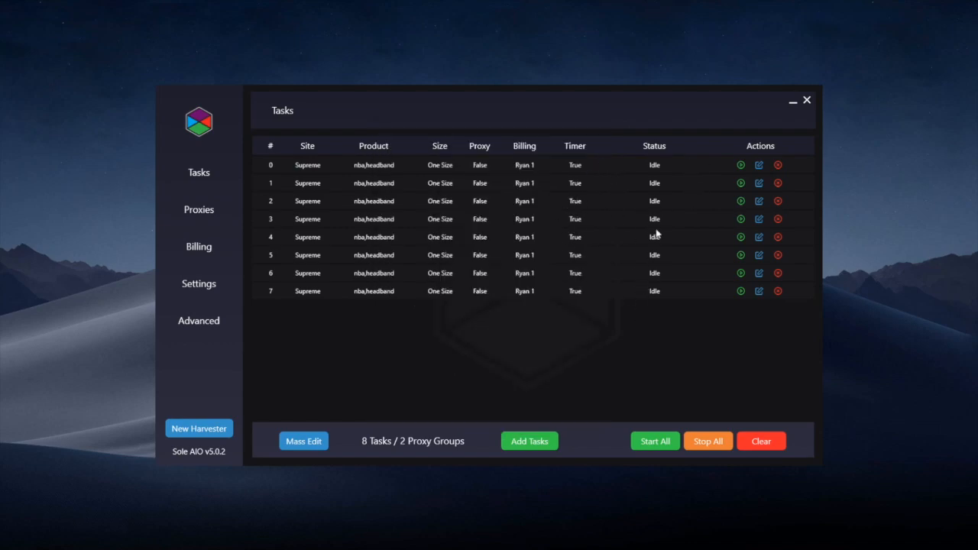
pyautogui.rightClick(374, 219)
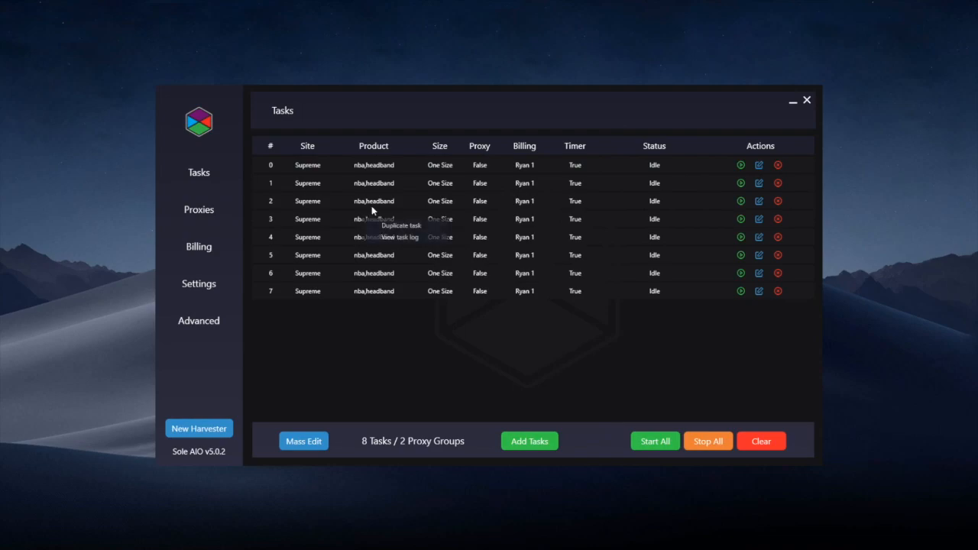
pyautogui.click(399, 237)
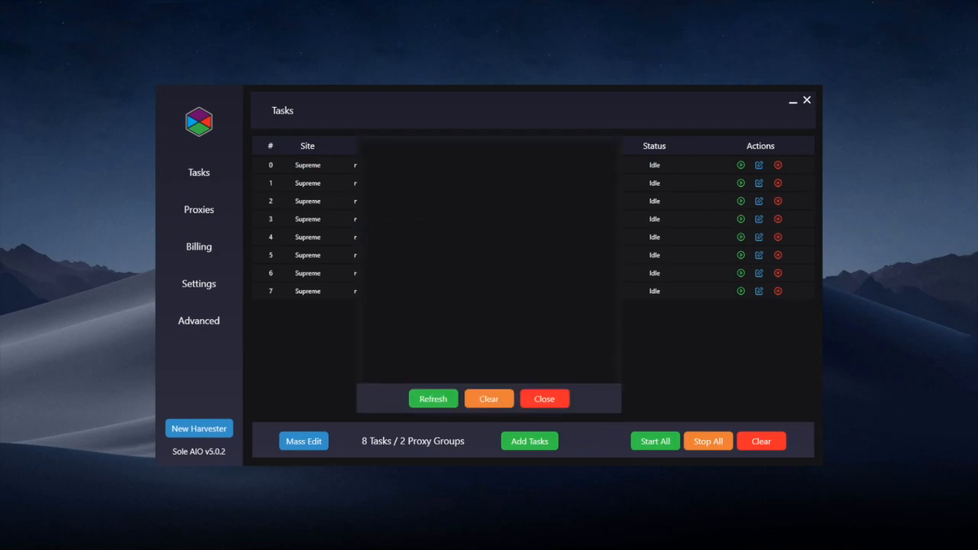
pyautogui.moveTo(619, 270)
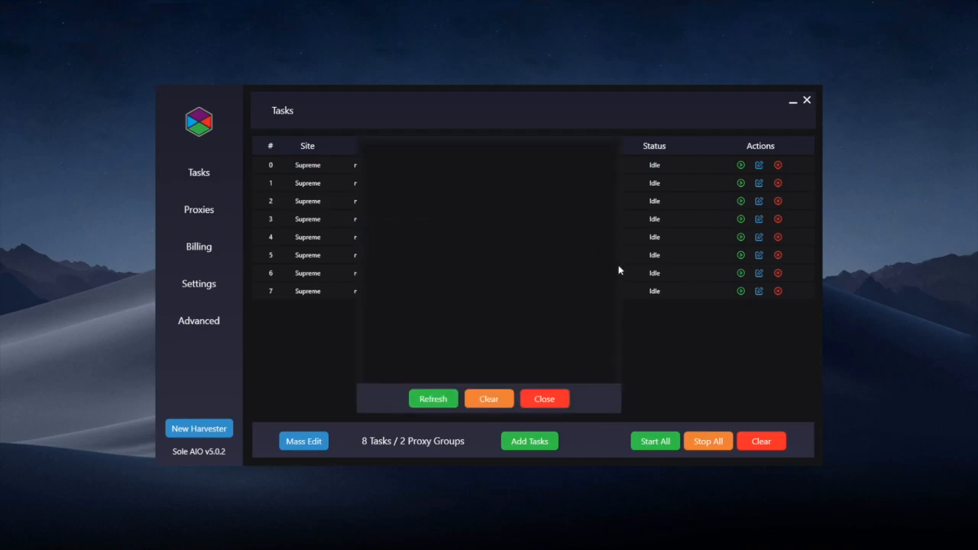
pyautogui.click(433, 398)
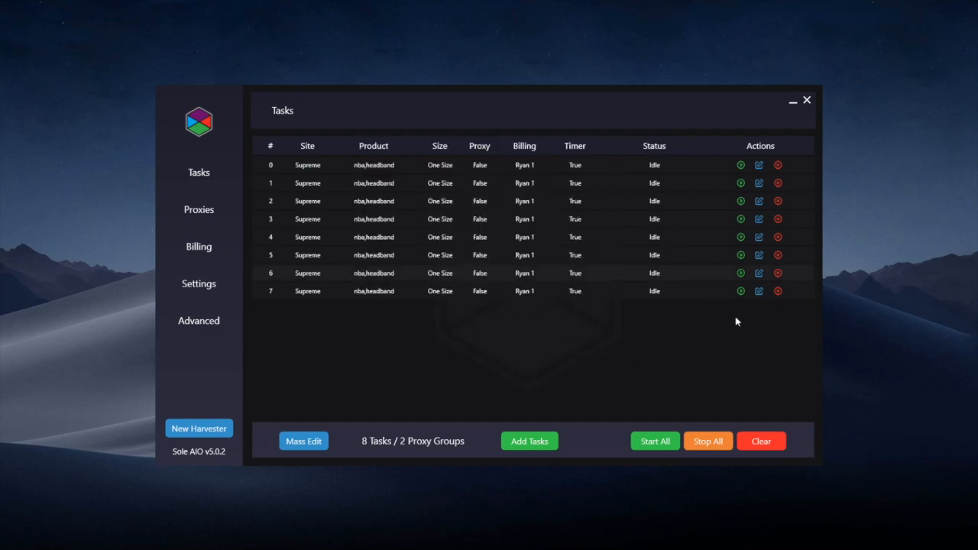
pyautogui.moveTo(644, 180)
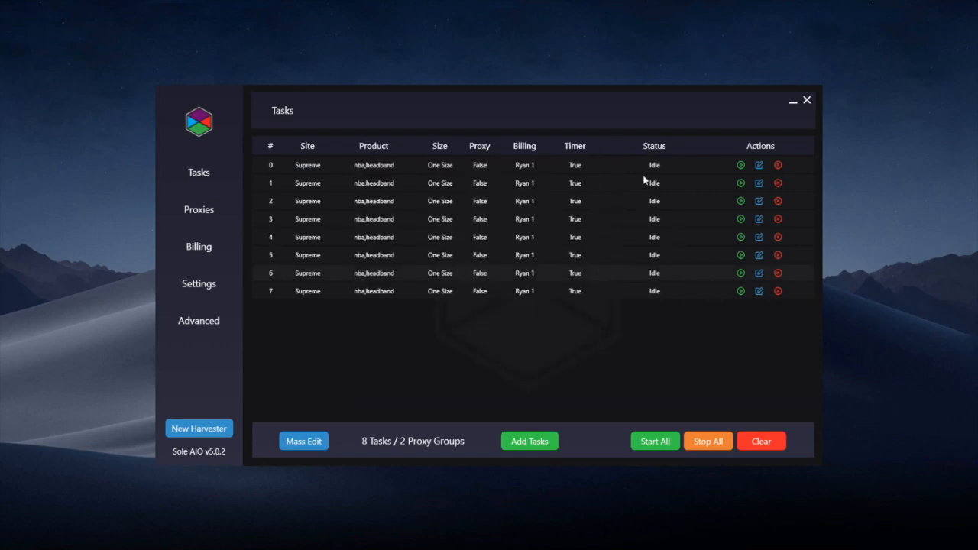
pyautogui.moveTo(653, 281)
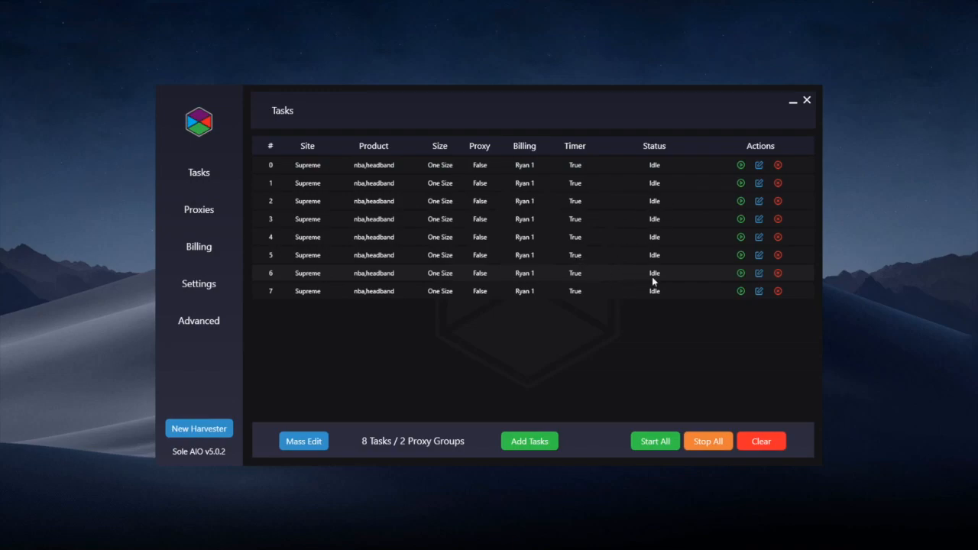
pyautogui.moveTo(653, 294)
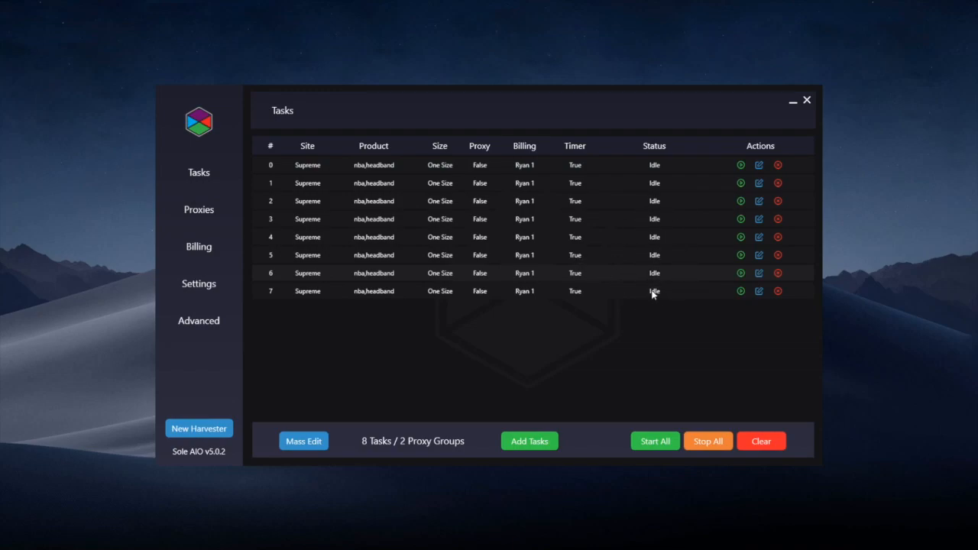